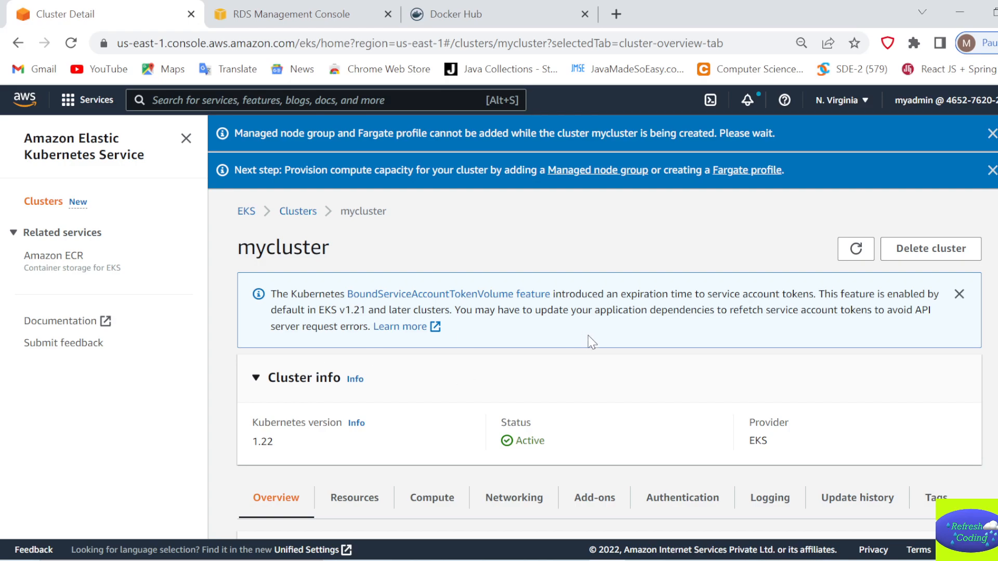
mouse_move(356, 262)
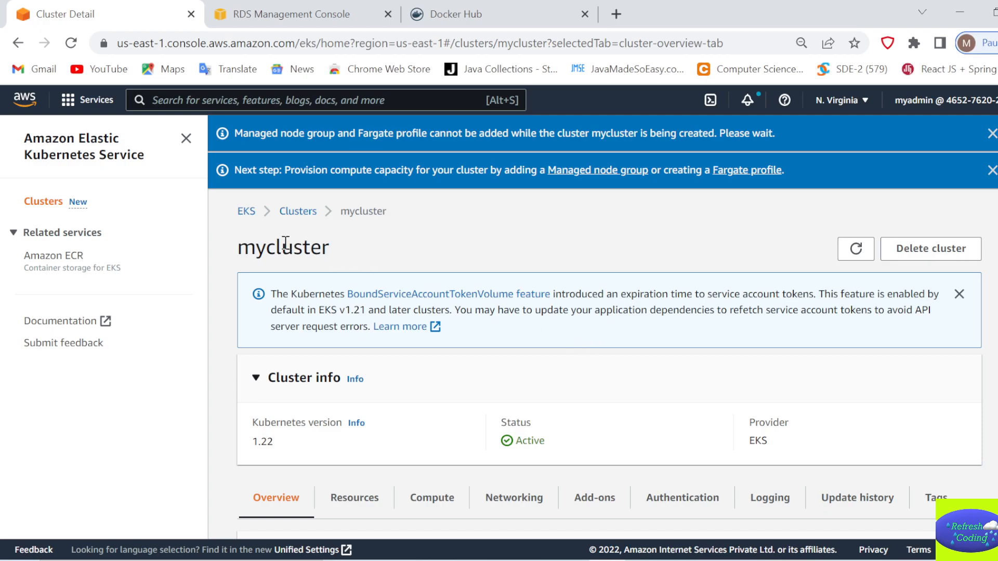
mouse_move(70, 163)
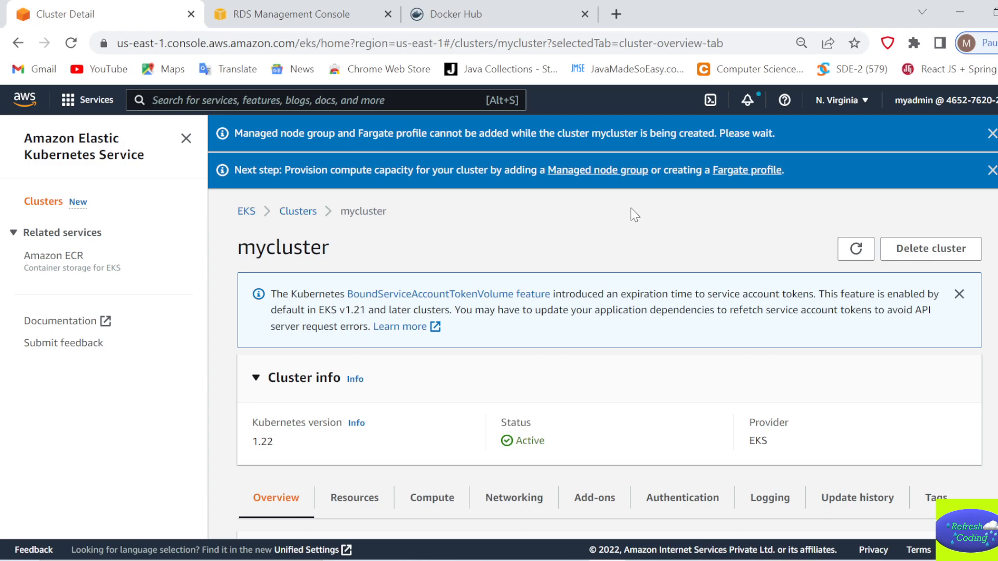
mouse_move(619, 182)
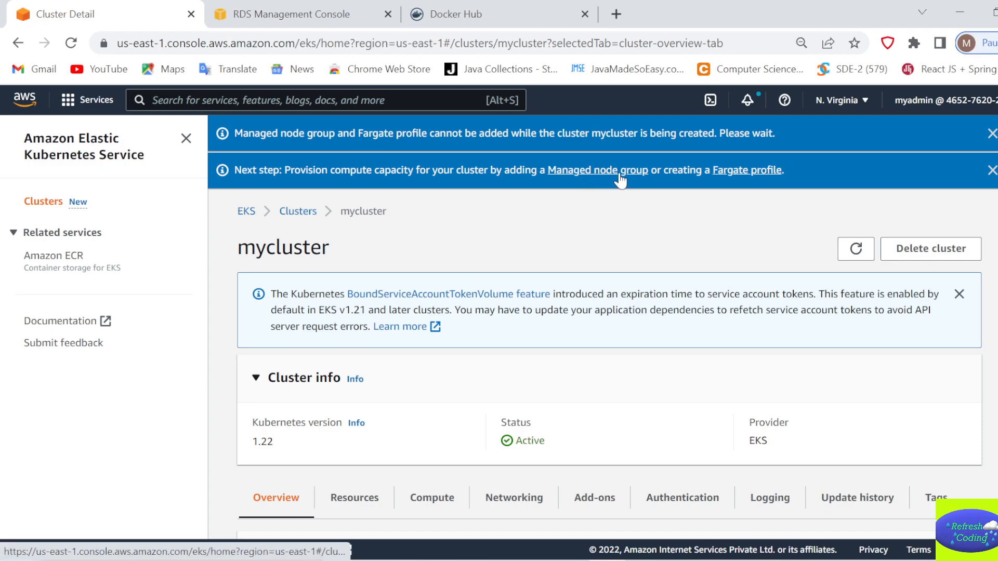
mouse_move(636, 357)
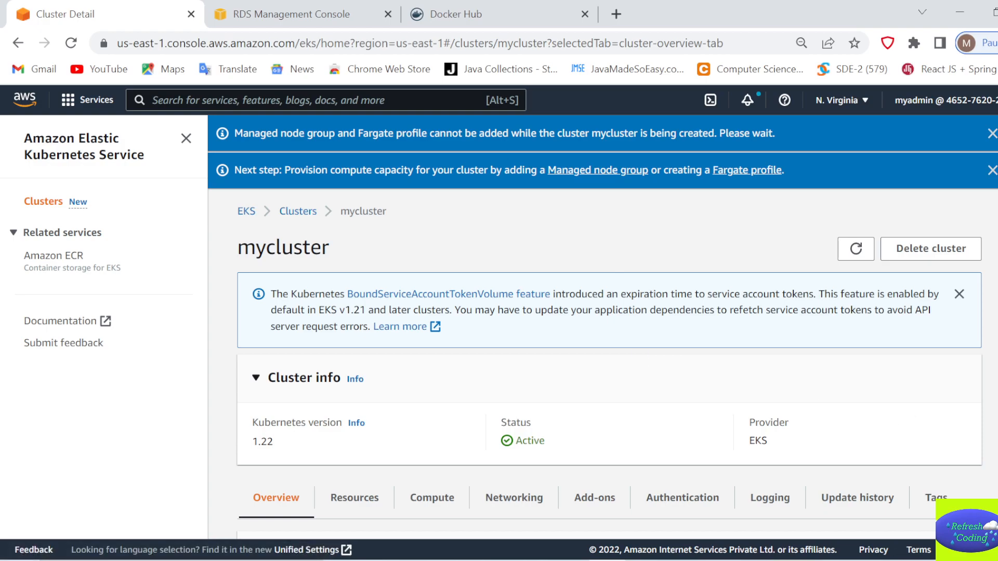
- Show mycluster's Compute tab, which lists zero node groups
scroll("down", 3)
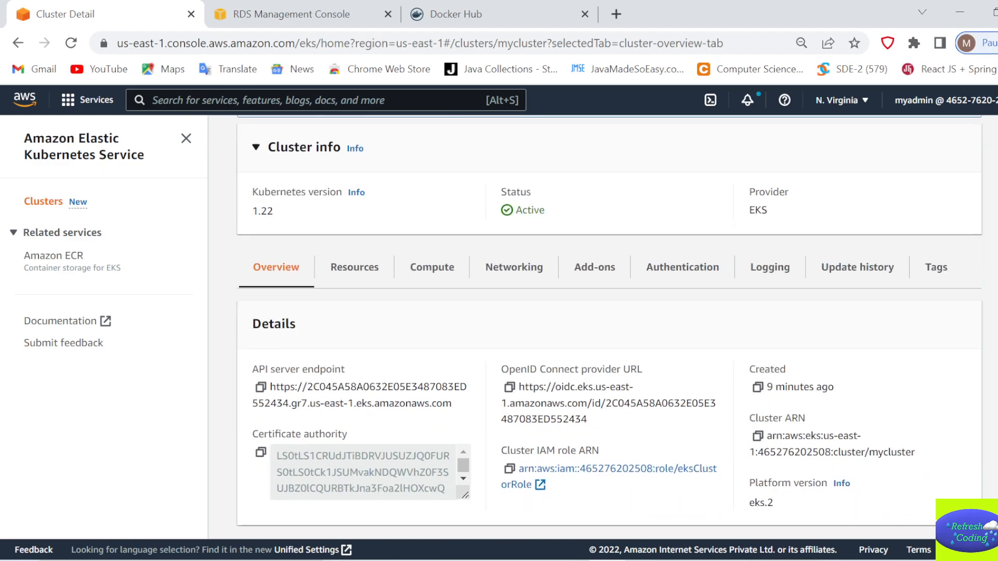
mouse_move(431, 278)
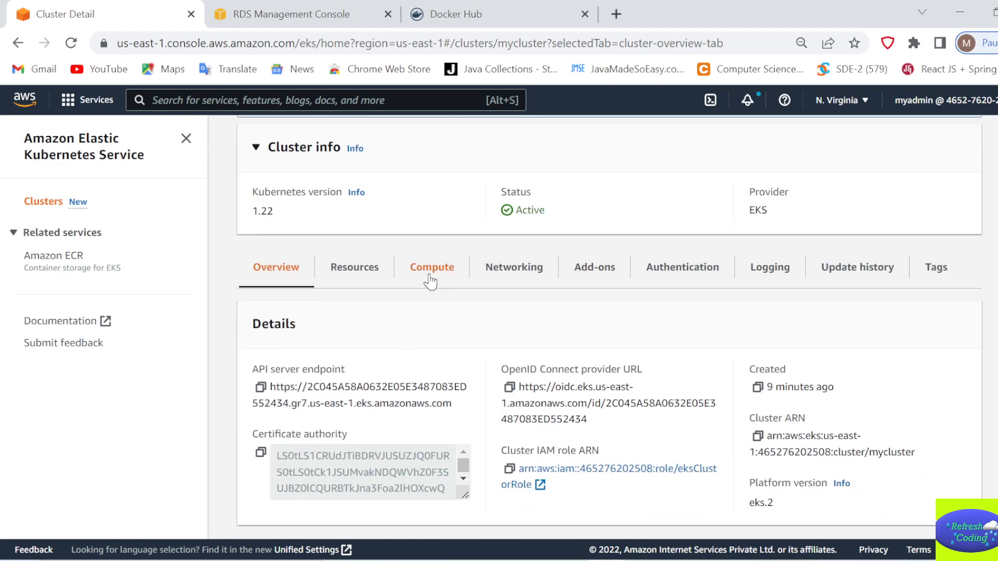
left_click(432, 267)
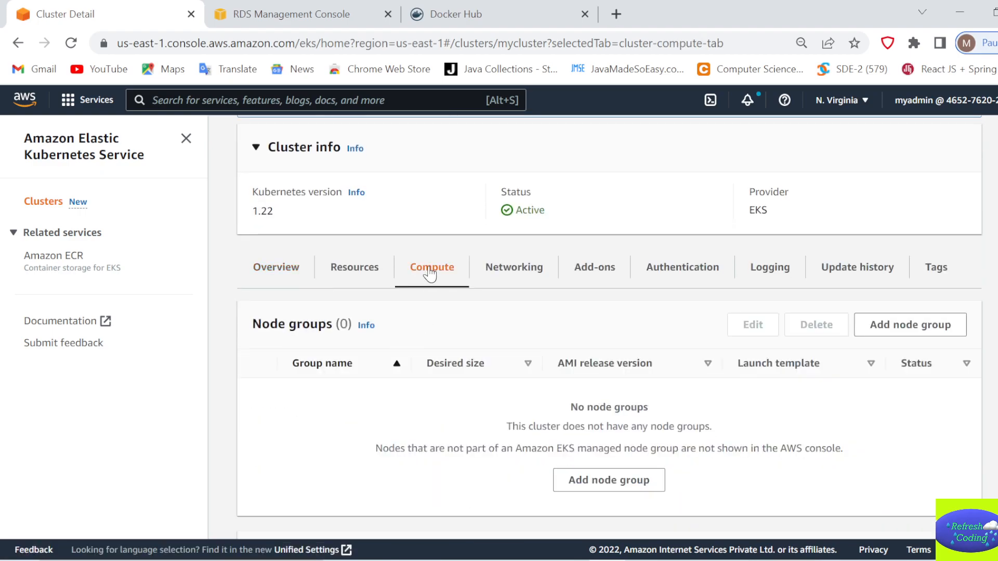
mouse_move(608, 485)
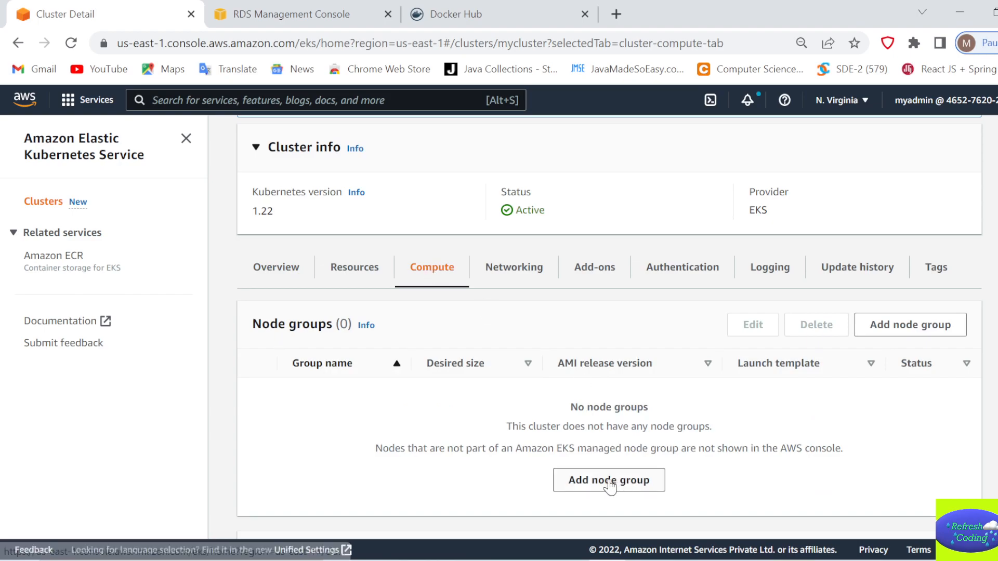
- Add a node group named 'workers' using the AmazonEKSNodeRole node IAM role
left_click(609, 480)
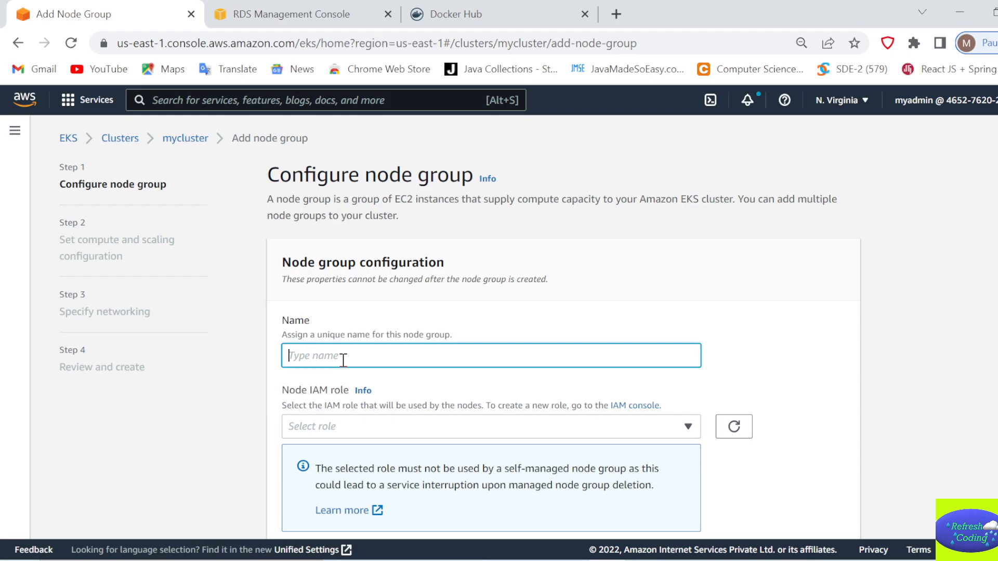
type("wokr")
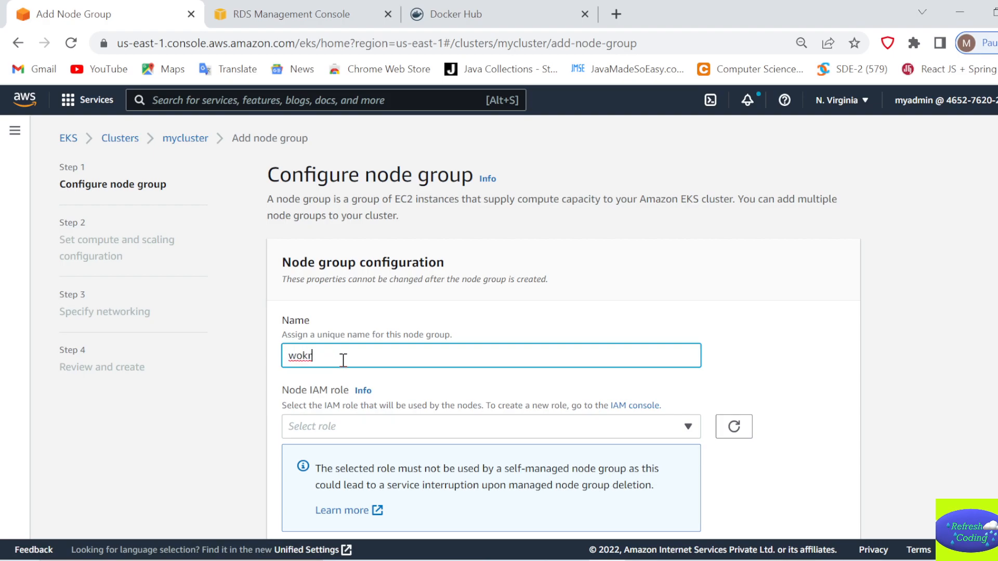
type("work")
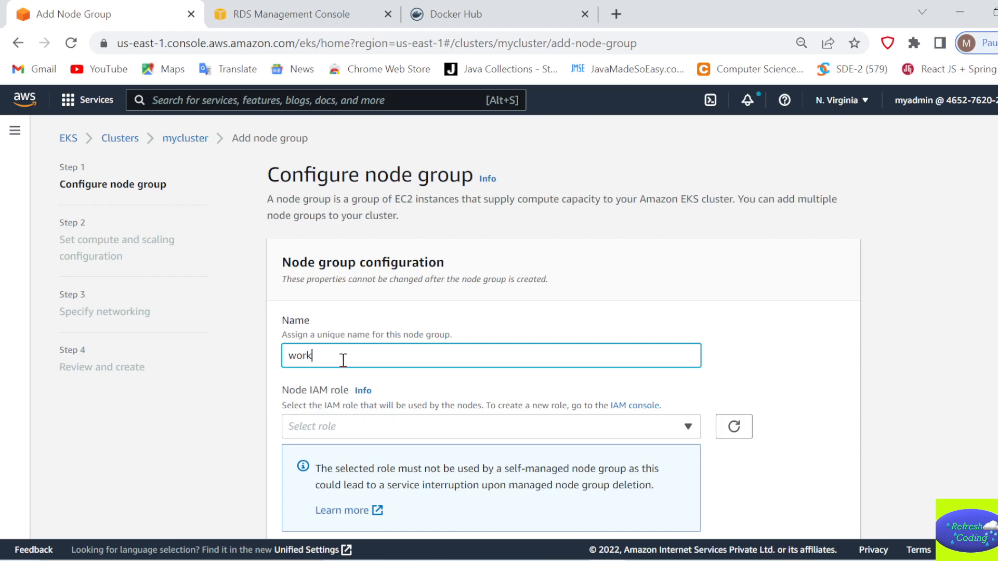
type("ernode")
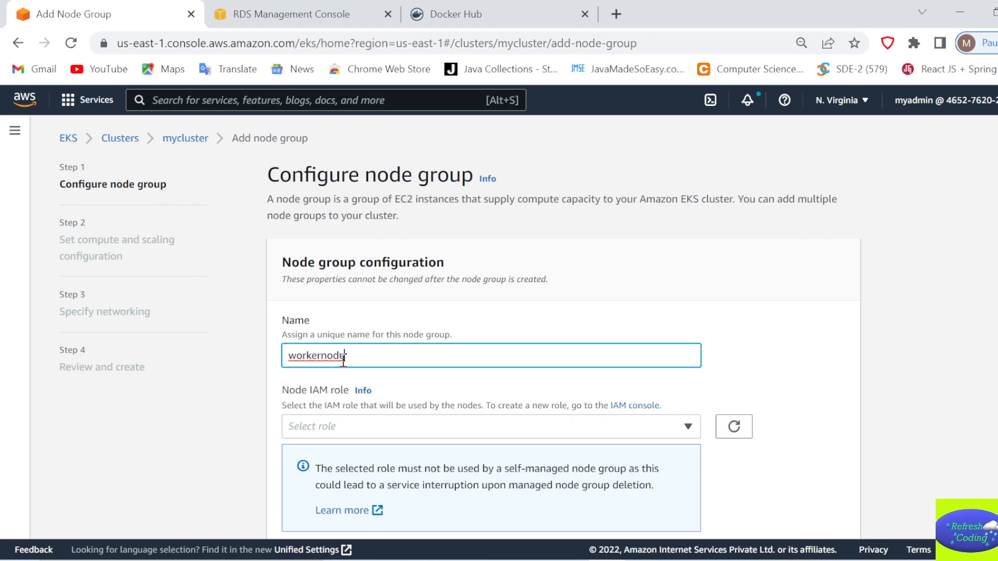
key("Backspace")
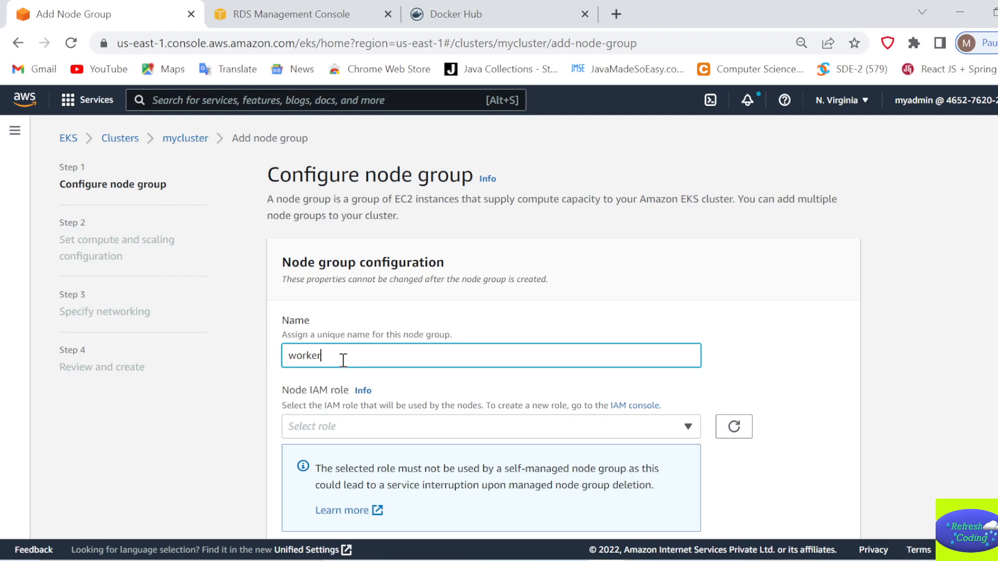
type("s")
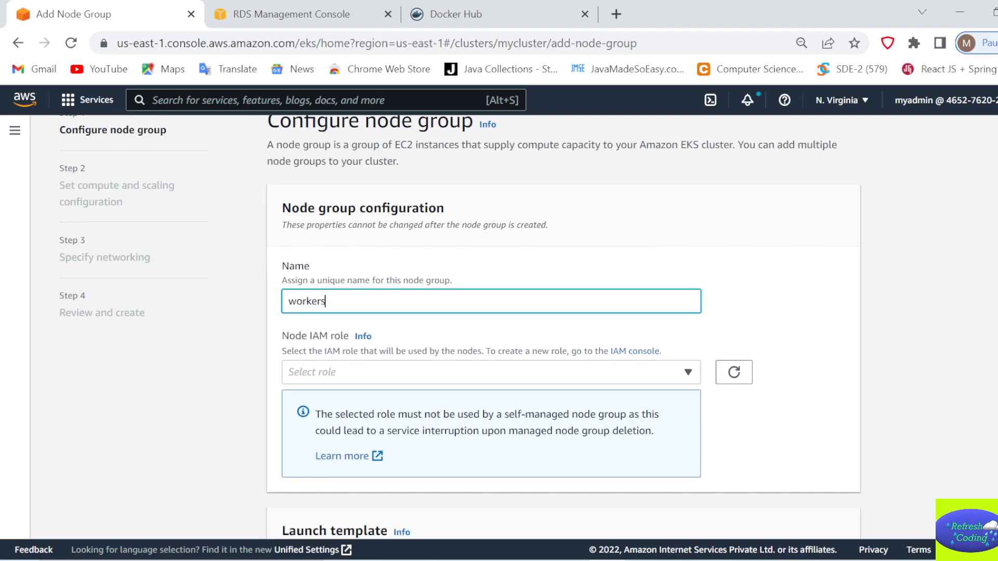
scroll("down", 3)
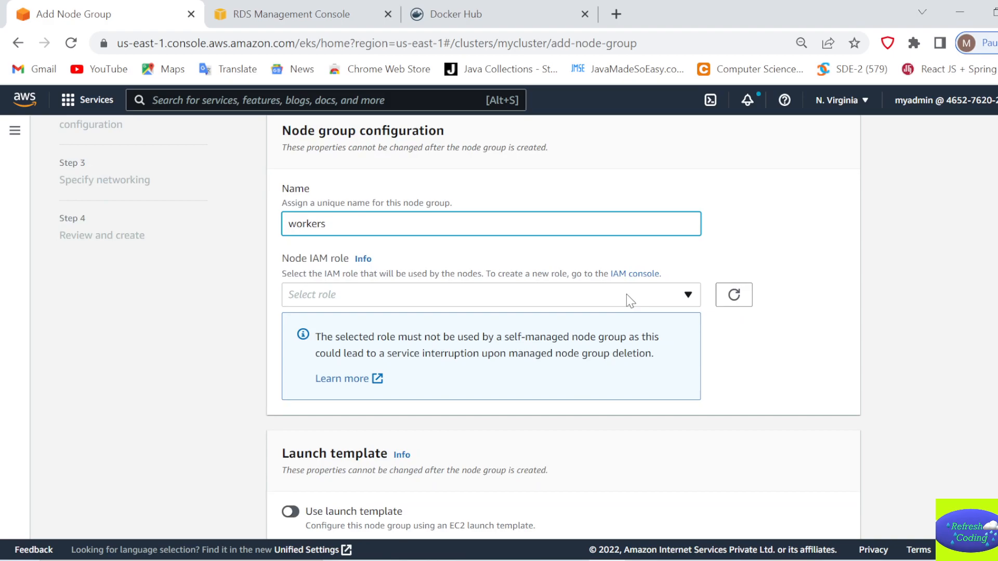
left_click(490, 294)
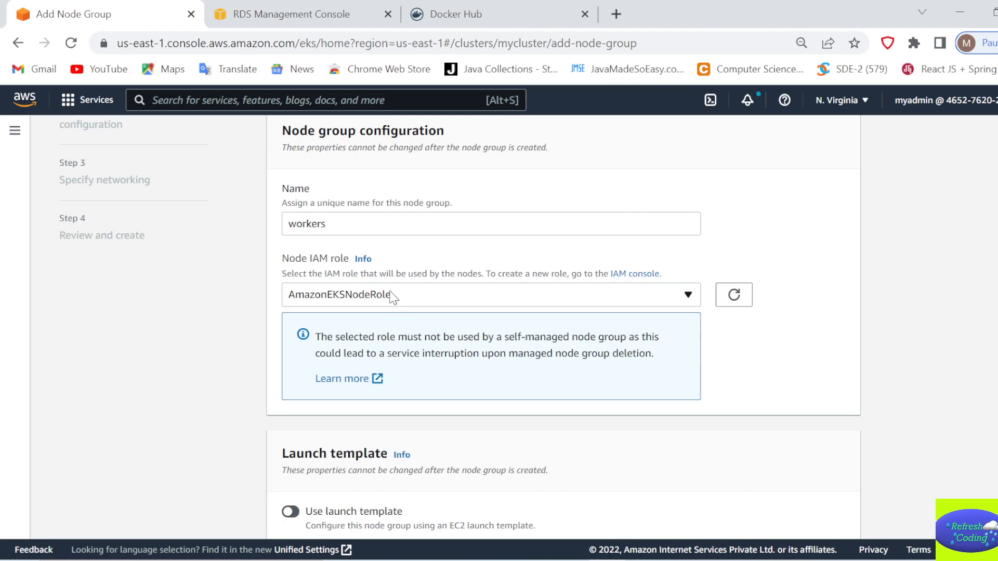
mouse_move(414, 309)
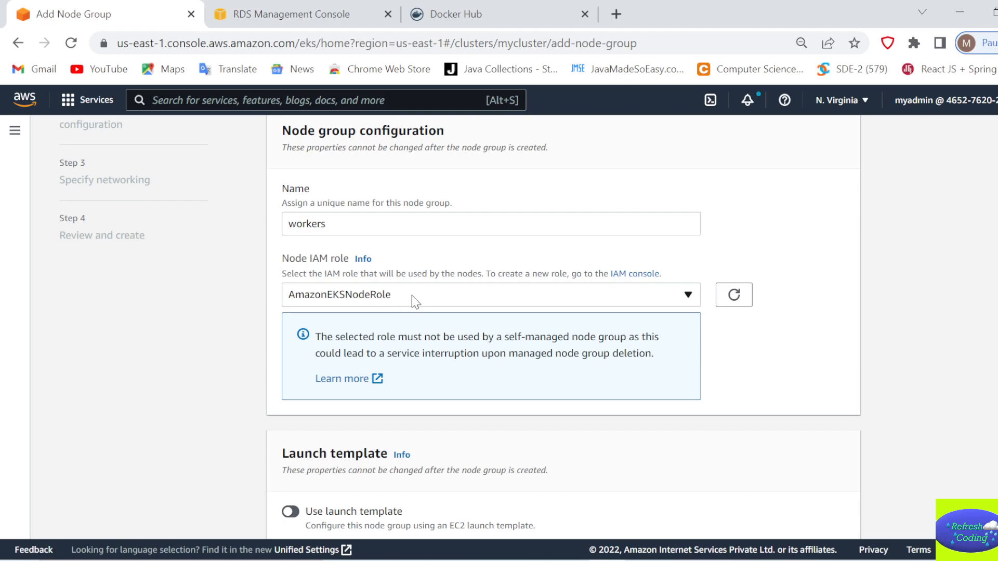
mouse_move(643, 276)
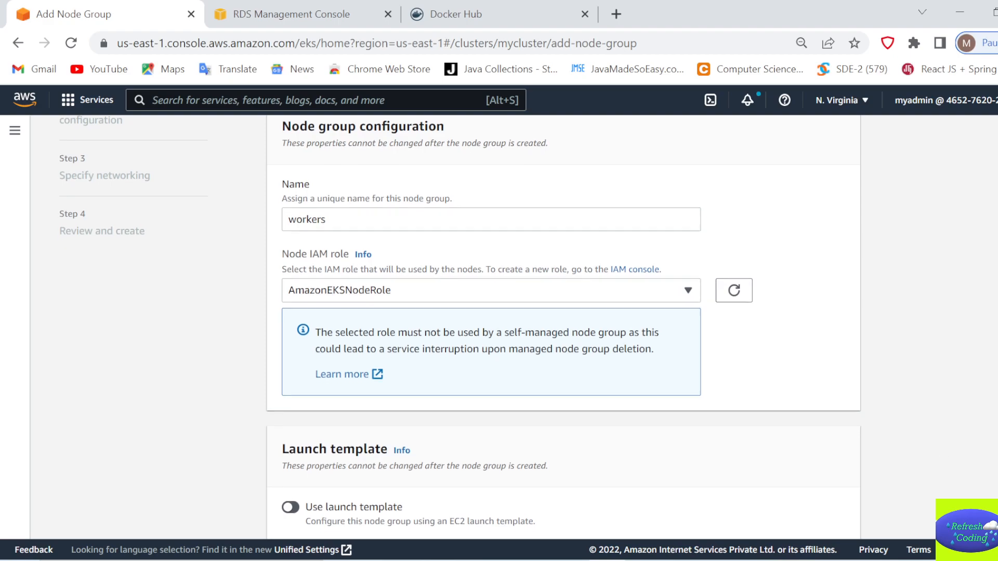
scroll("down", 3)
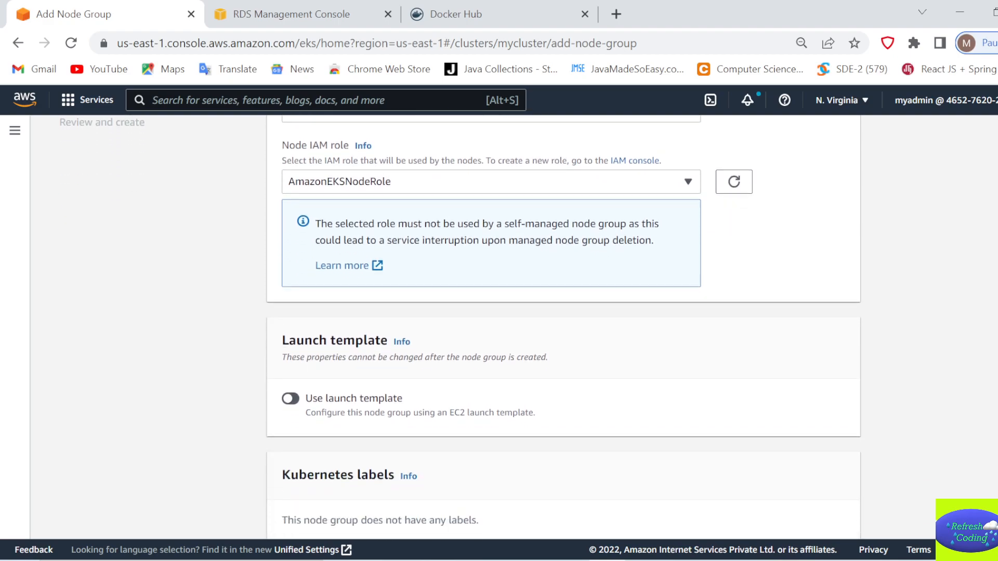
scroll("down", 3)
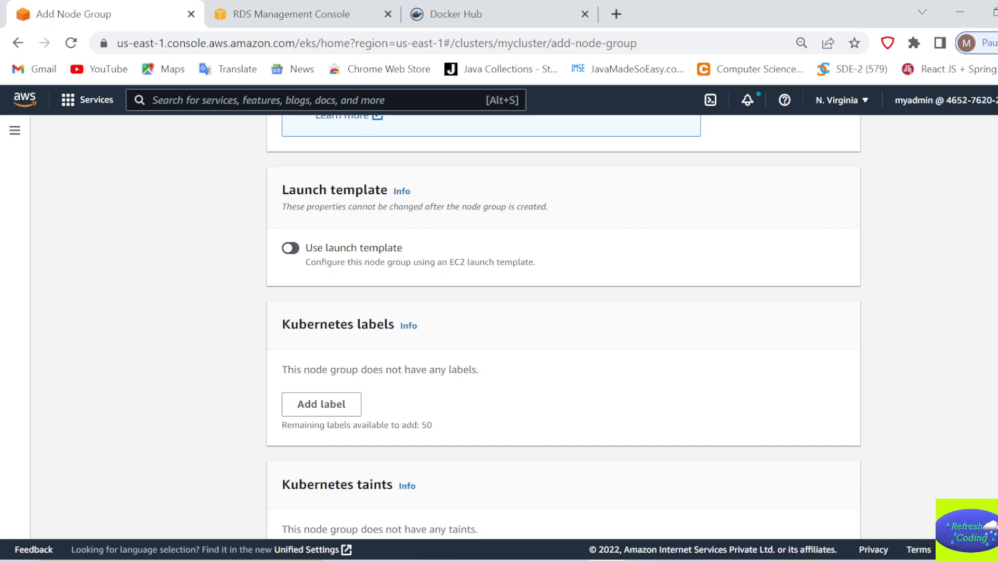
scroll("down", 3)
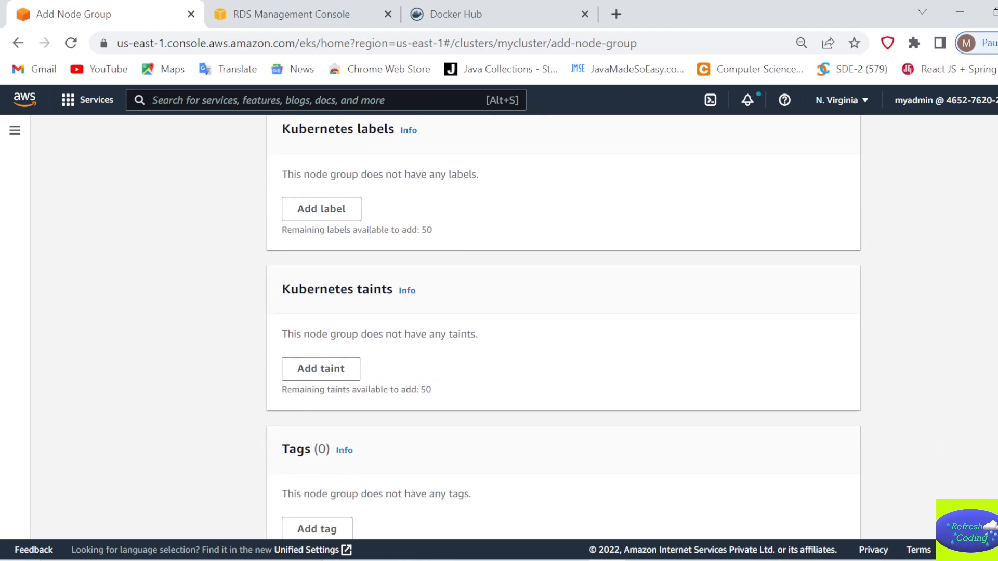
scroll("down", 3)
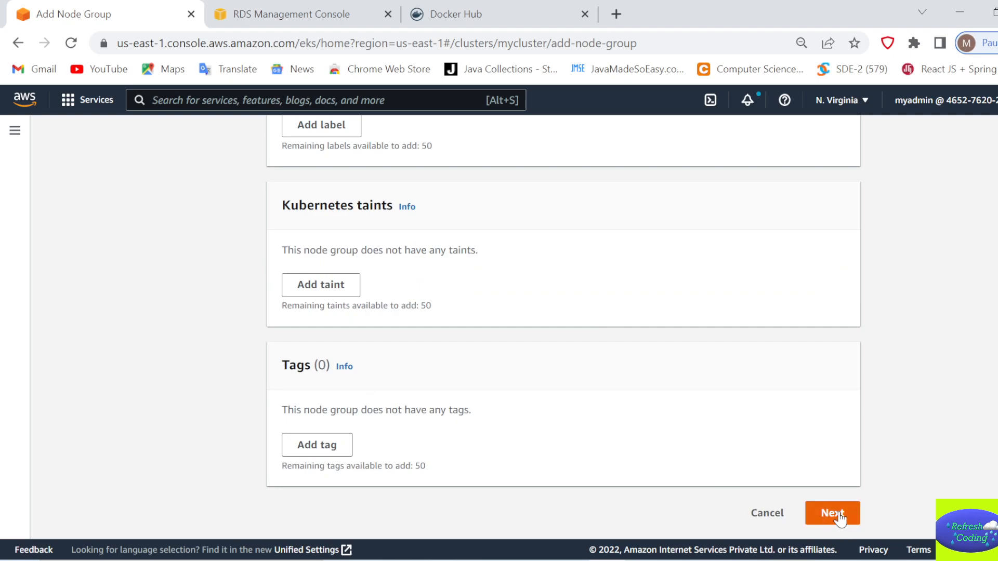
- Set minimum, maximum and desired size to 2, with maximum unavailable of 1 node
left_click(832, 513)
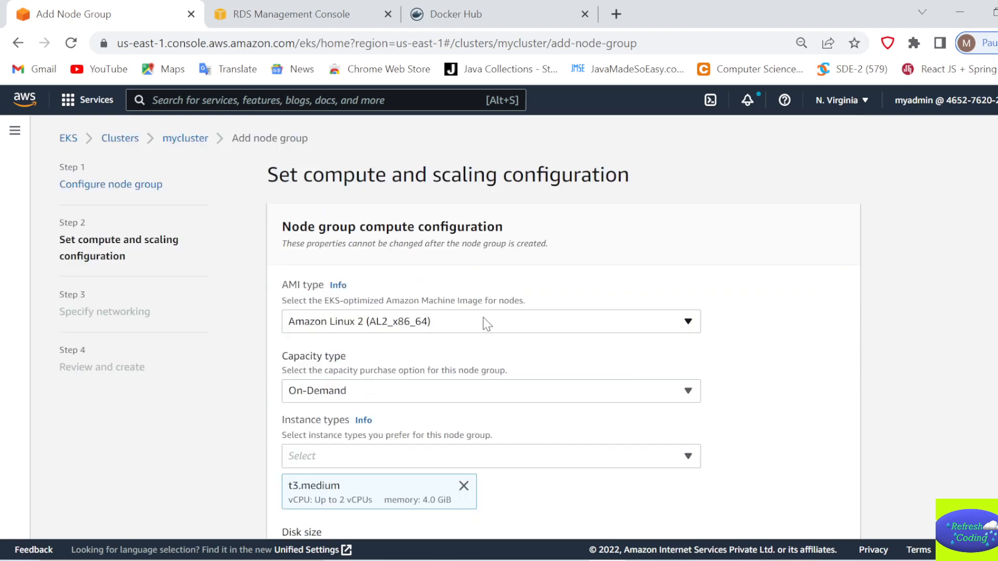
mouse_move(313, 329)
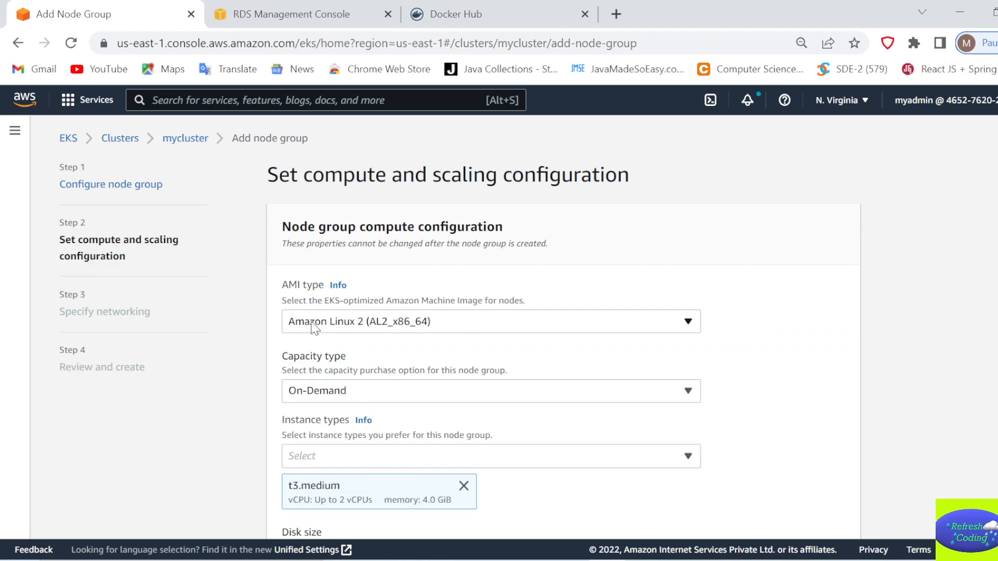
mouse_move(331, 336)
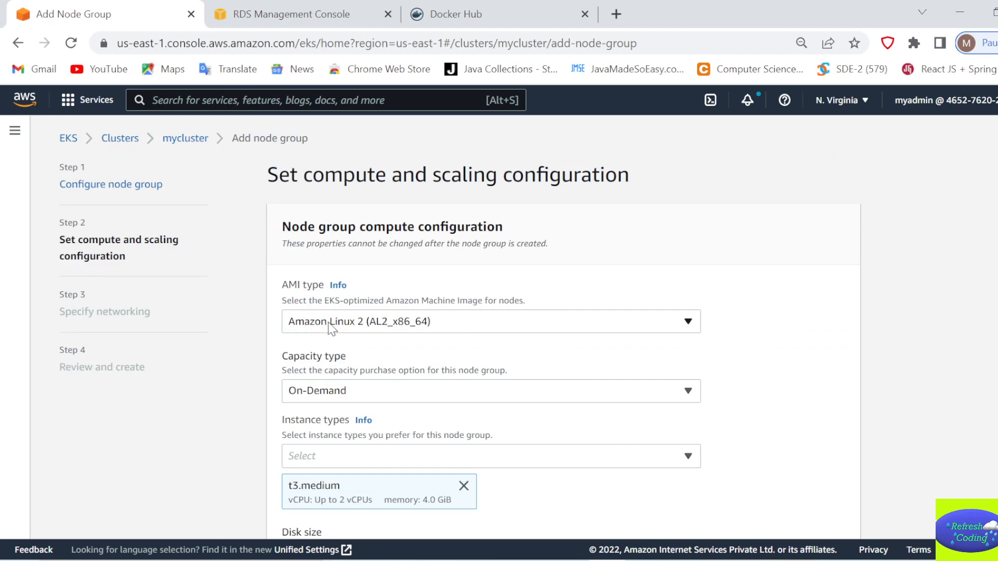
mouse_move(399, 349)
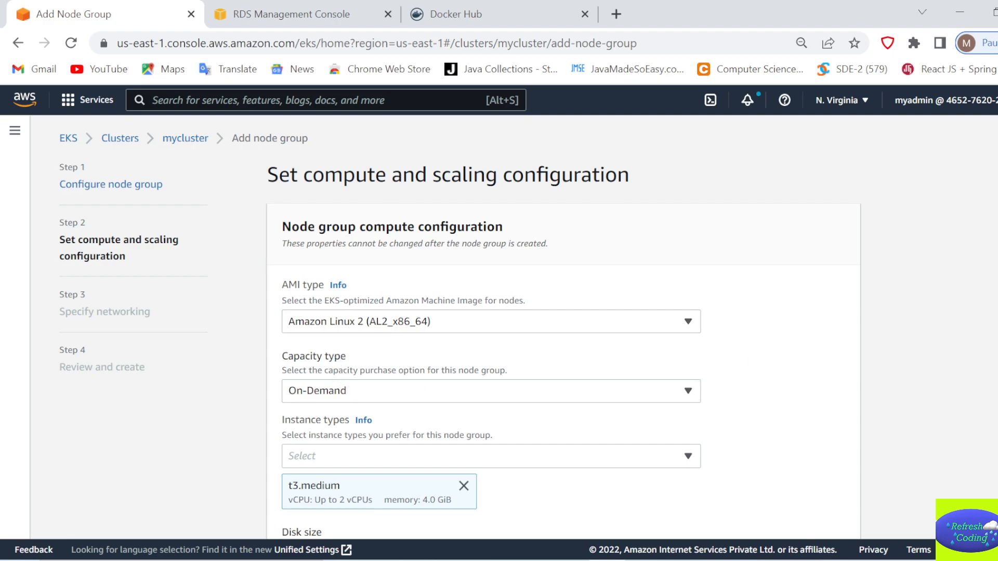
scroll("down", 3)
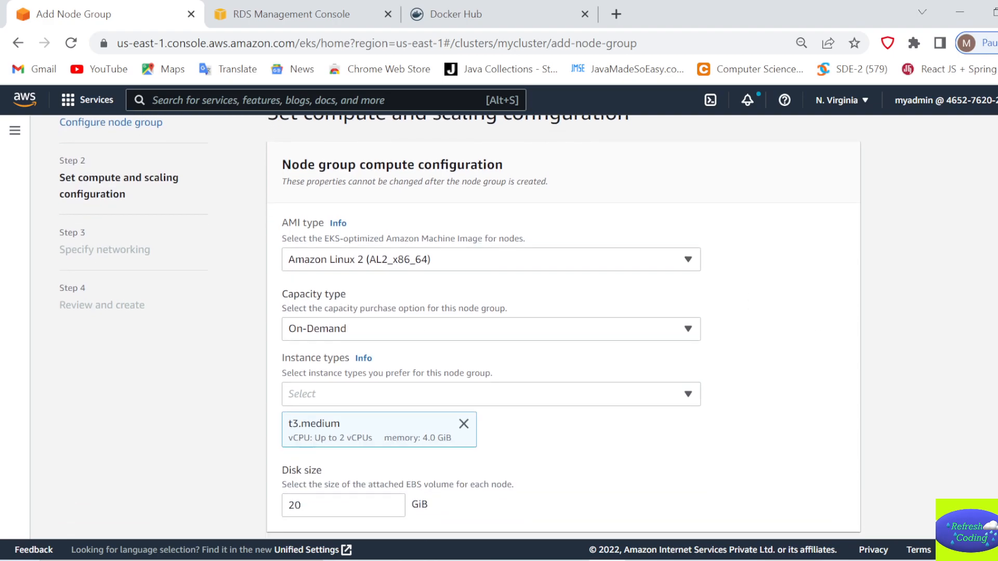
scroll("down", 3)
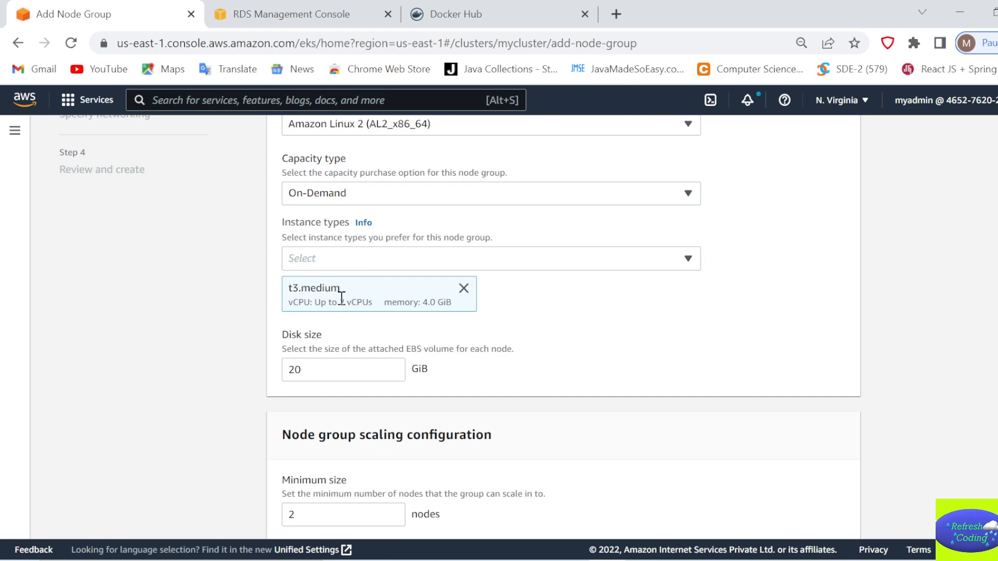
mouse_move(336, 355)
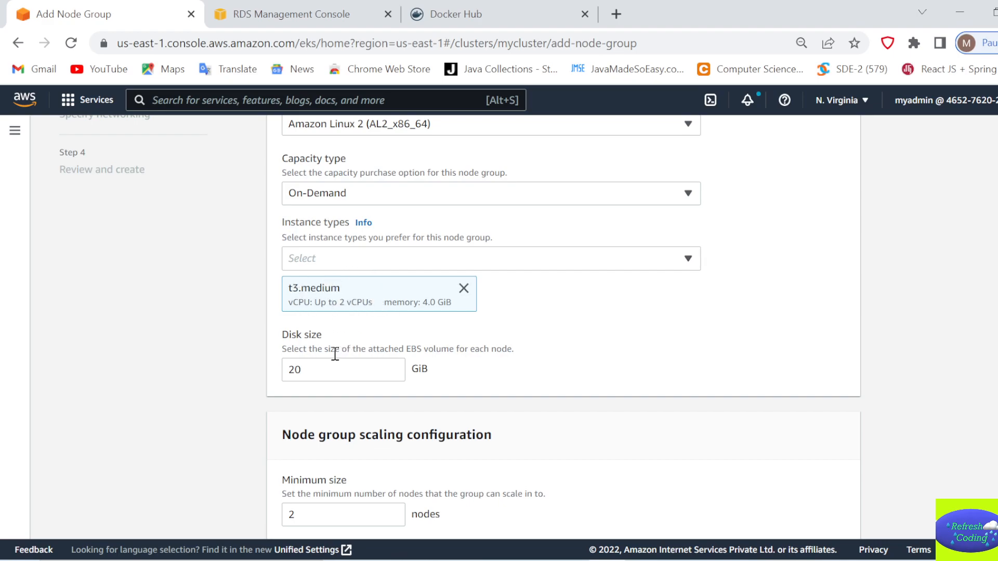
mouse_move(691, 437)
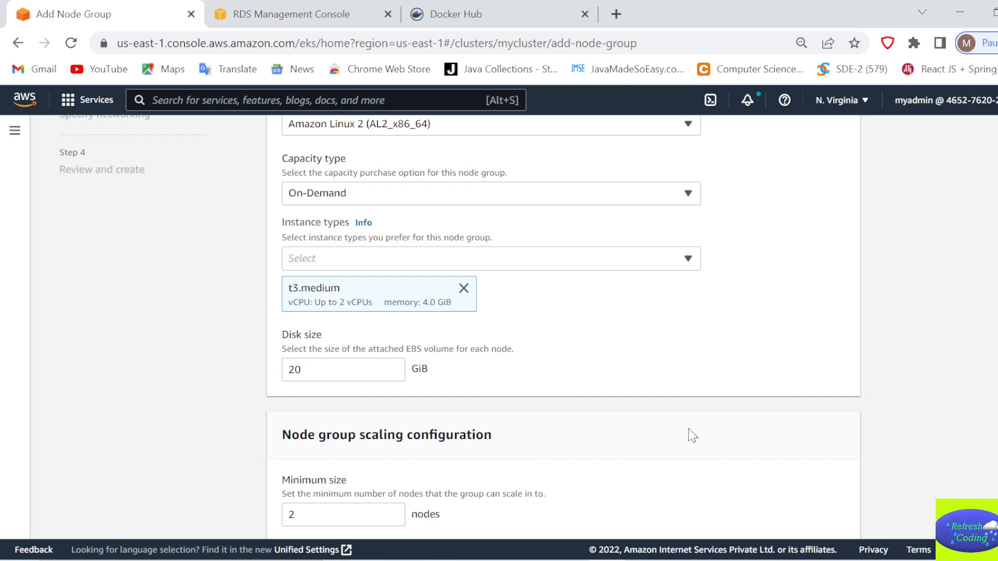
scroll("down", 3)
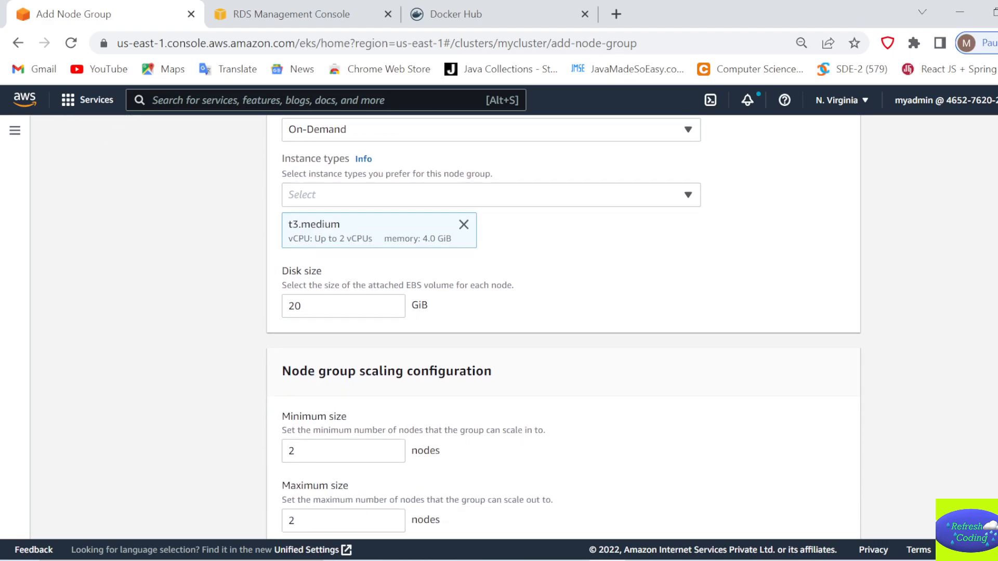
scroll("down", 3)
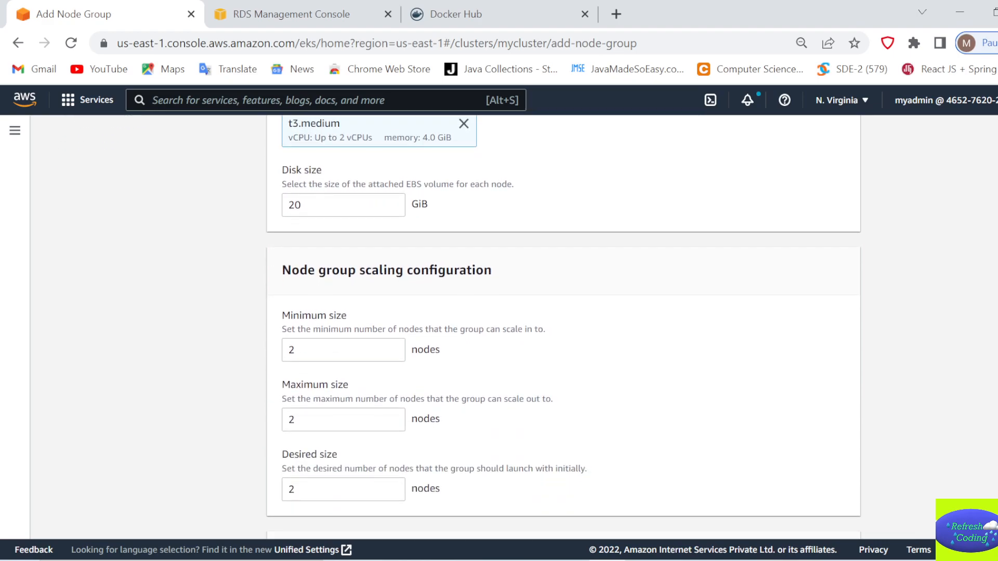
scroll("down", 3)
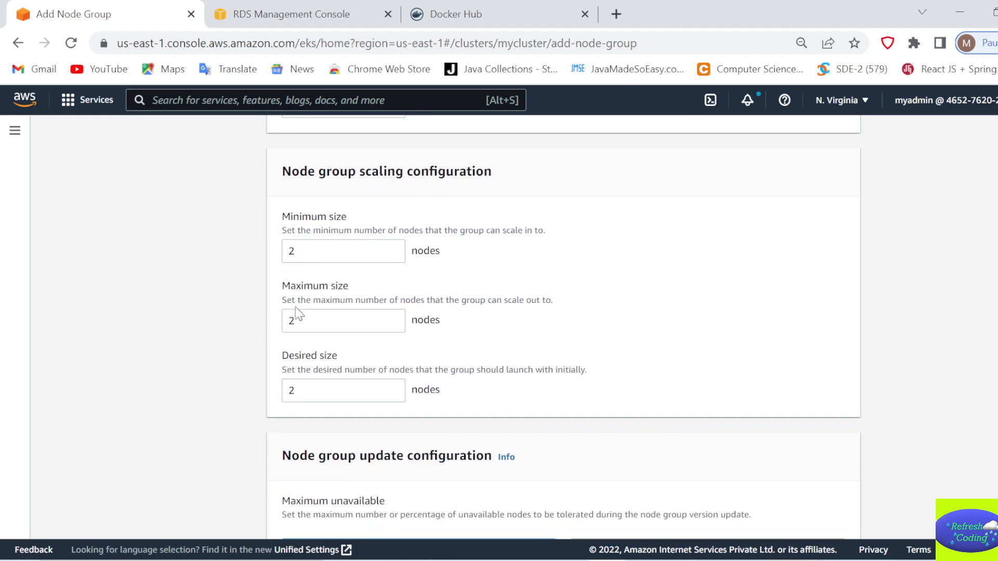
left_click(343, 390)
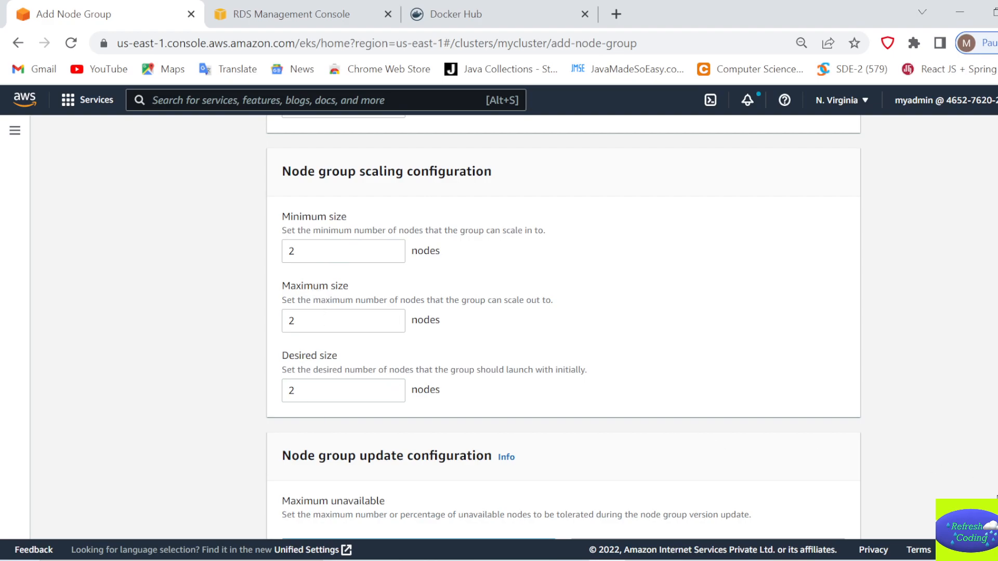
scroll("down", 3)
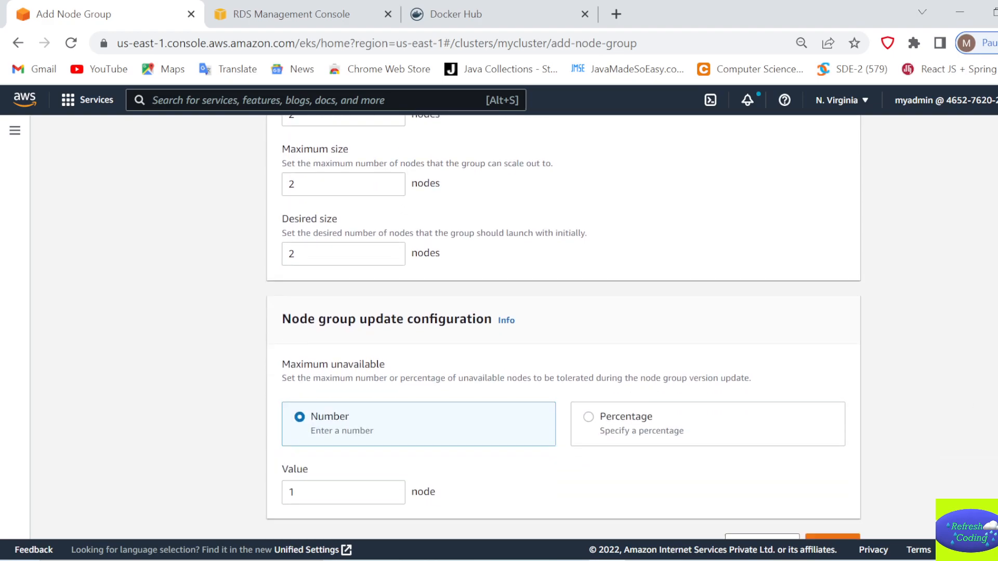
scroll("down", 3)
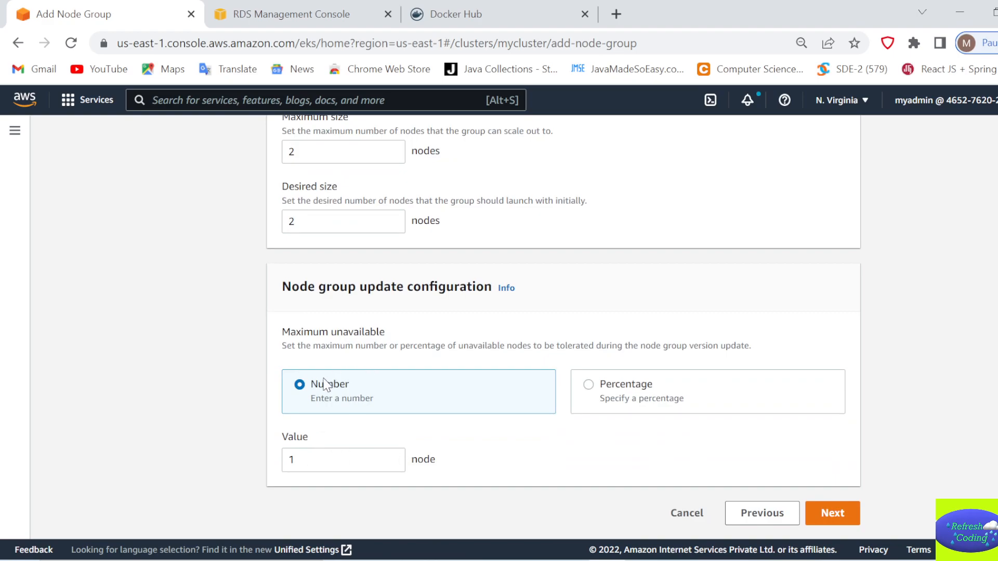
left_click(342, 459)
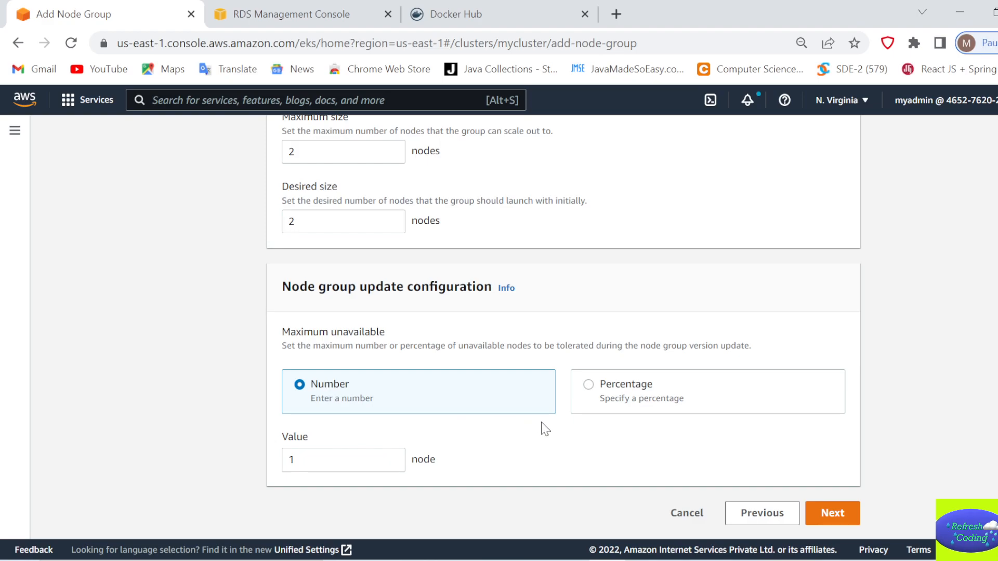
- Reach the networking step, keeping both pre-selected subnets and SSH access off
left_click(833, 513)
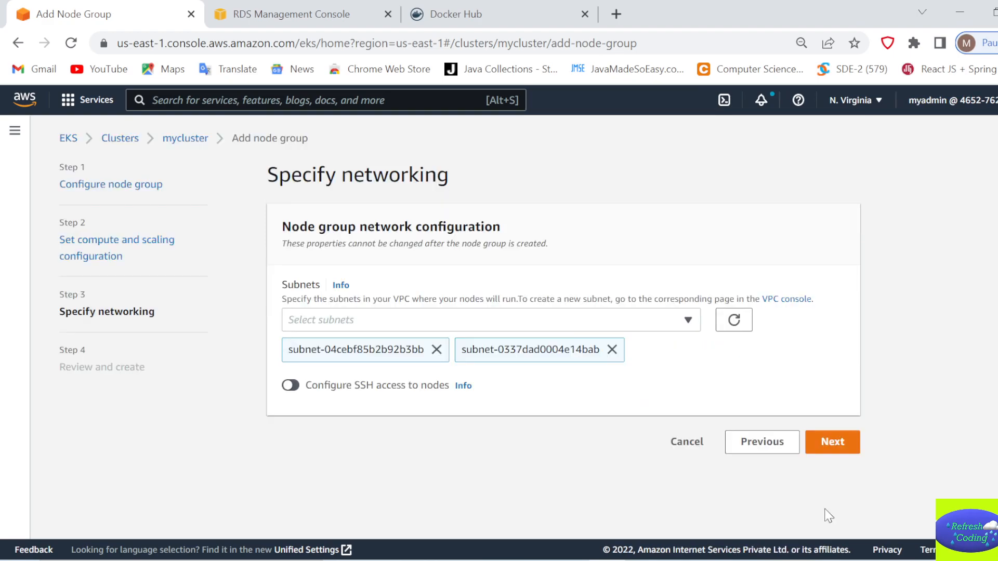
mouse_move(538, 379)
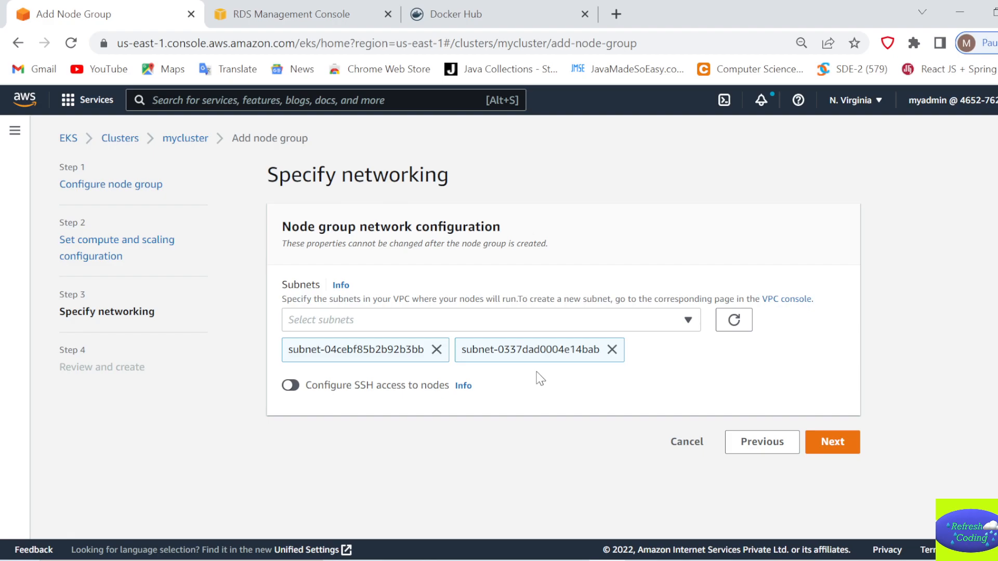
mouse_move(391, 356)
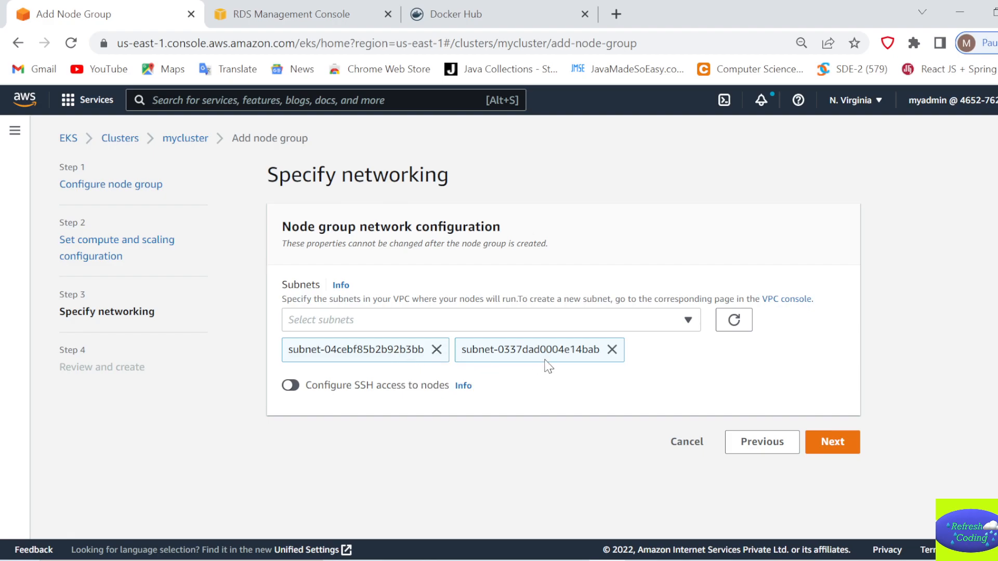
mouse_move(755, 346)
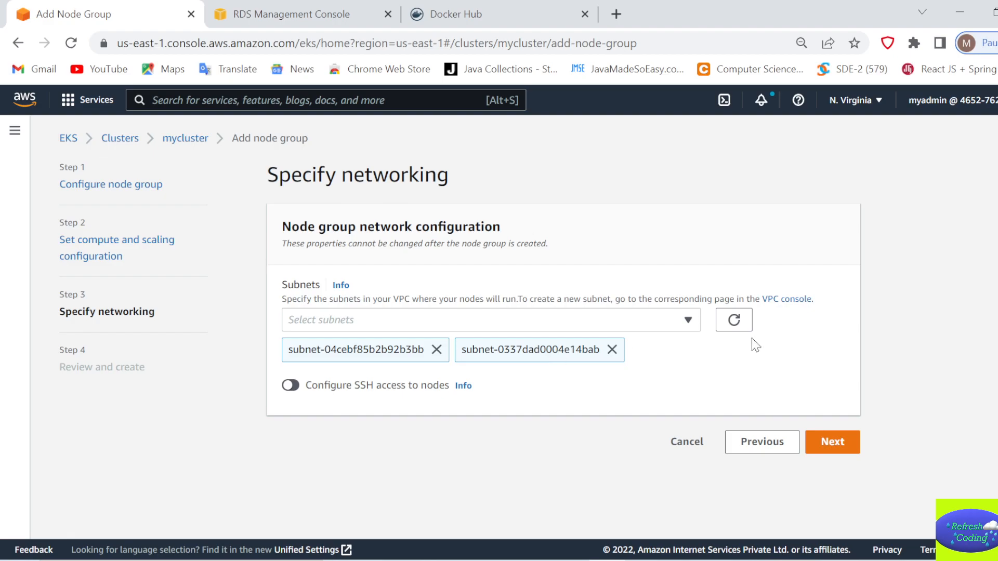
- Check the workers review summary and create the node group
left_click(832, 442)
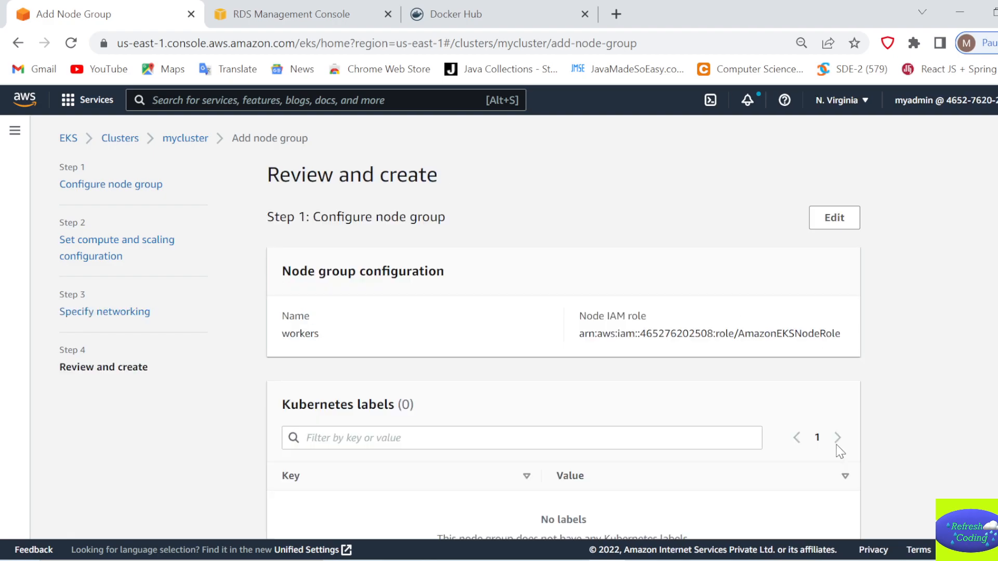
mouse_move(619, 423)
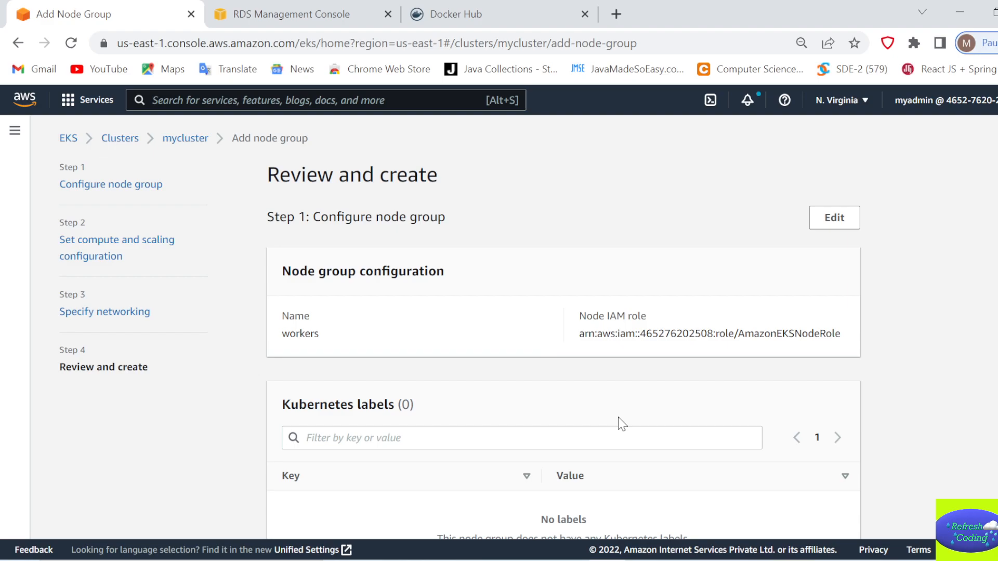
scroll("down", 3)
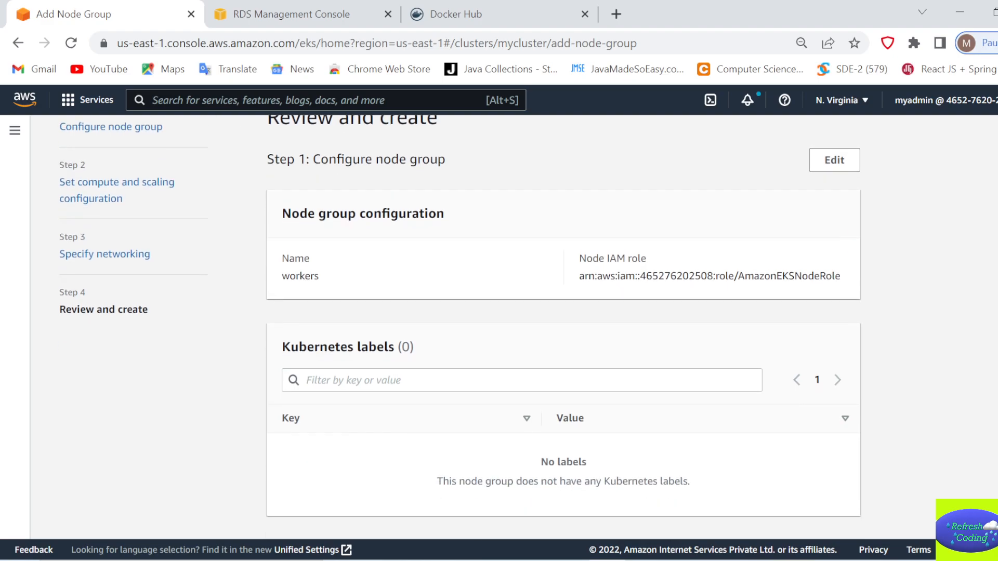
scroll("down", 3)
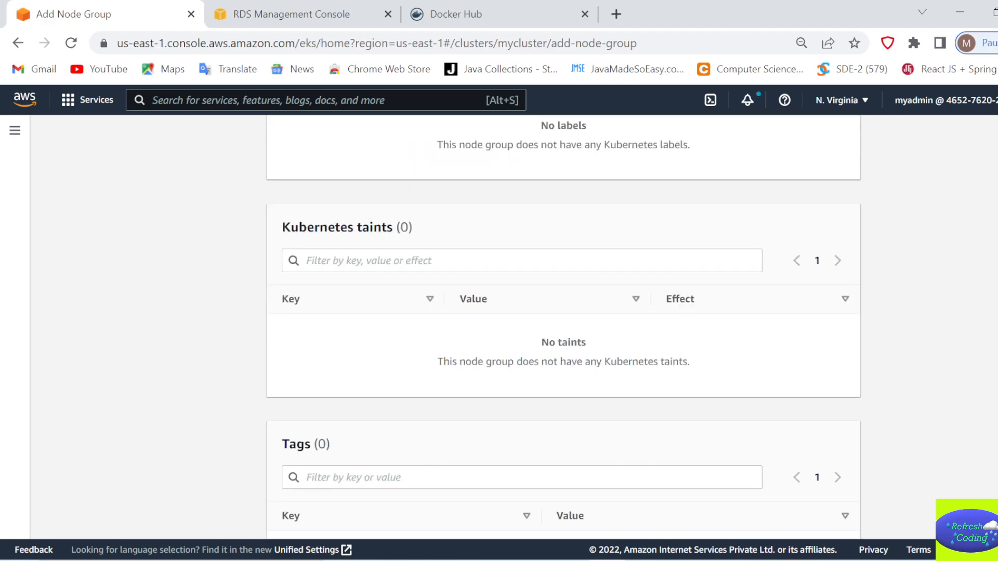
scroll("down", 3)
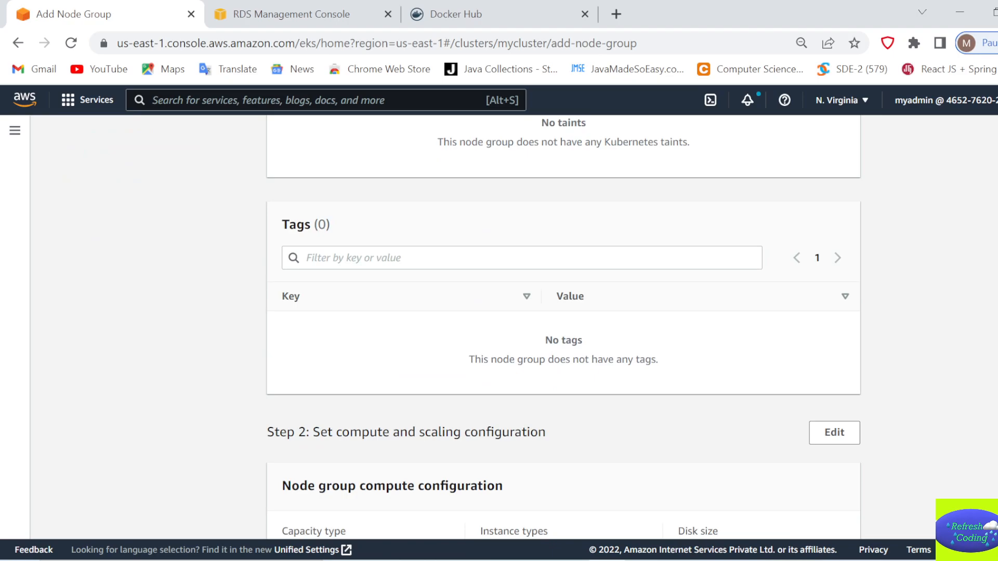
scroll("down", 3)
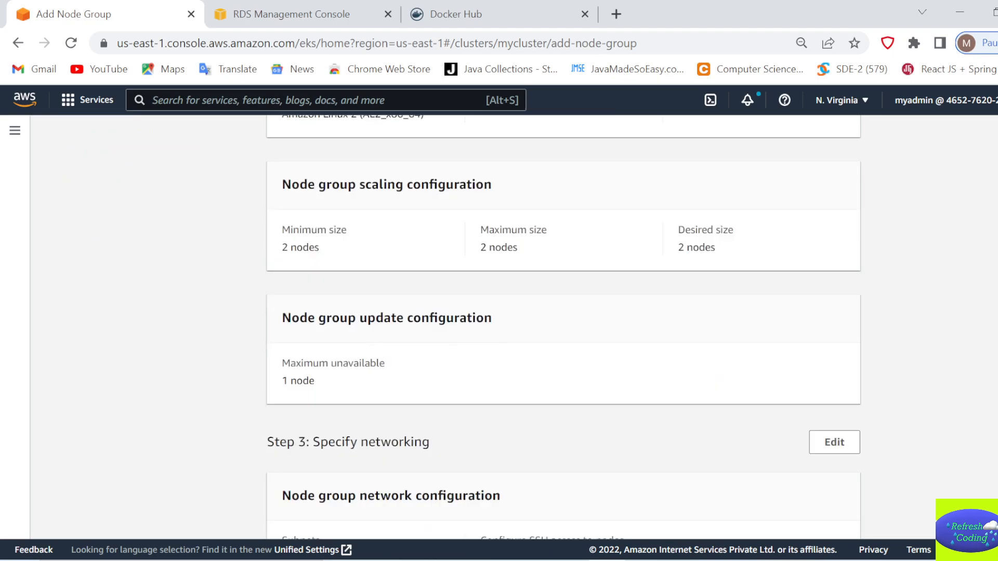
scroll("down", 3)
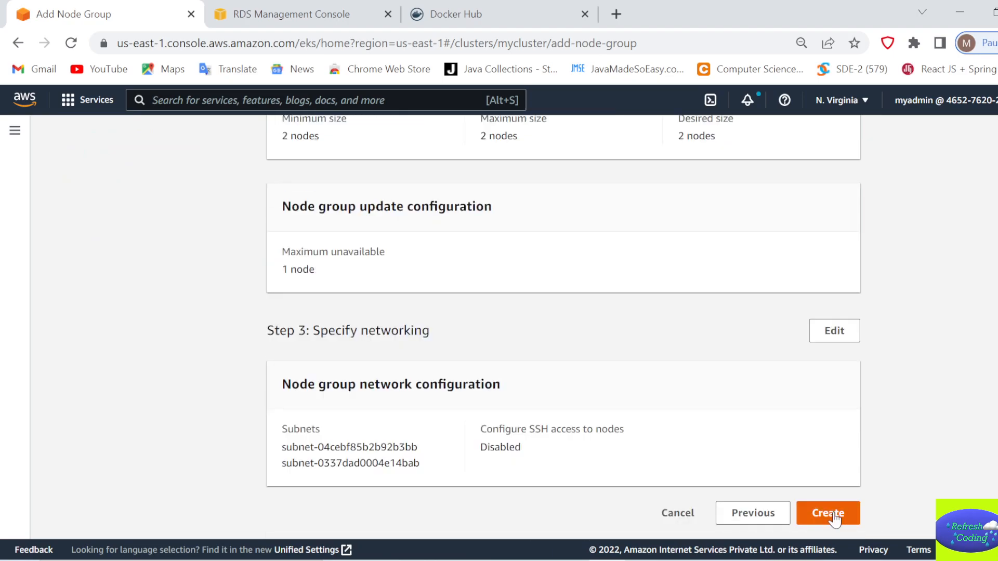
left_click(828, 513)
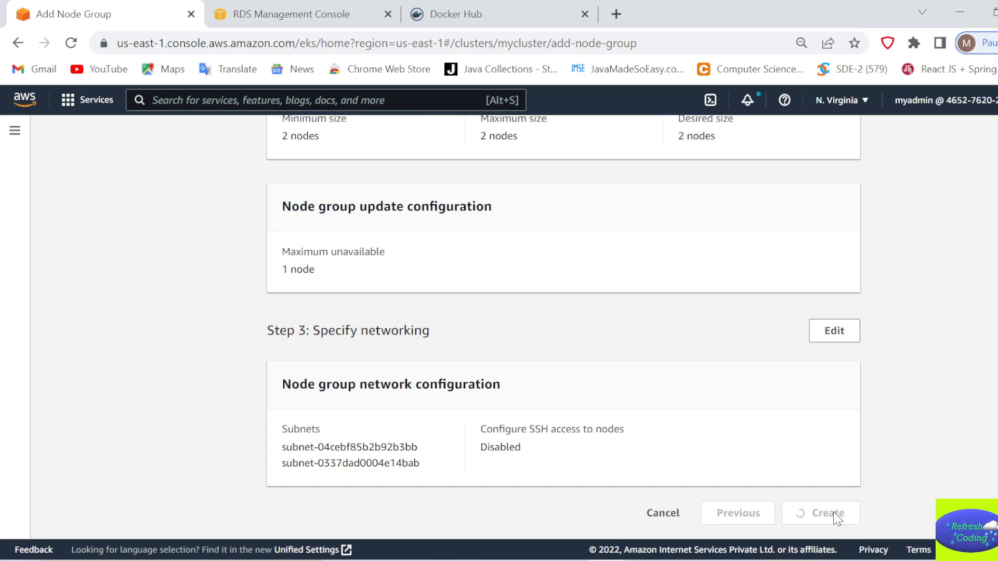
- Wait for workers to turn Active, then view its details showing two On-Demand nodes
left_click(828, 513)
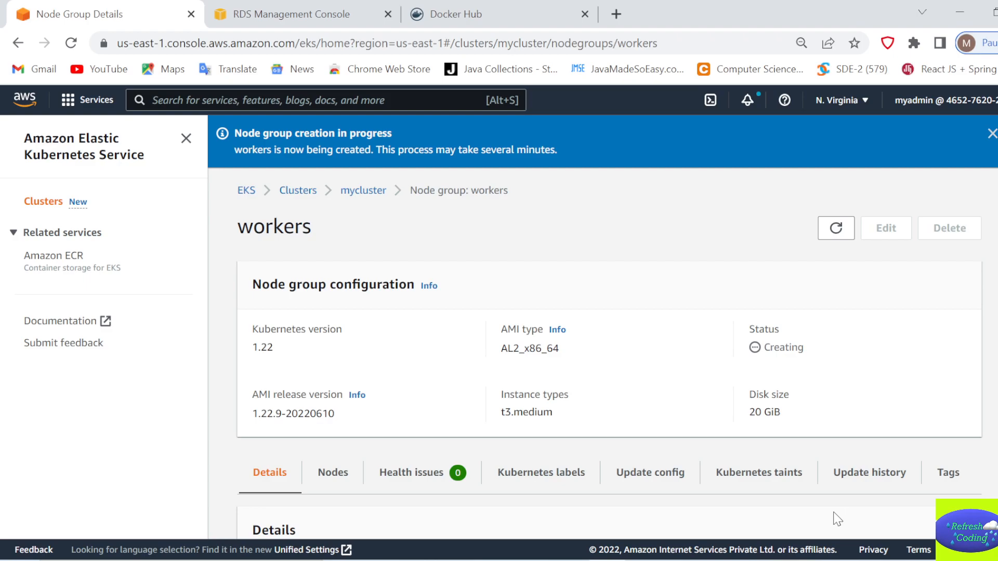
mouse_move(575, 294)
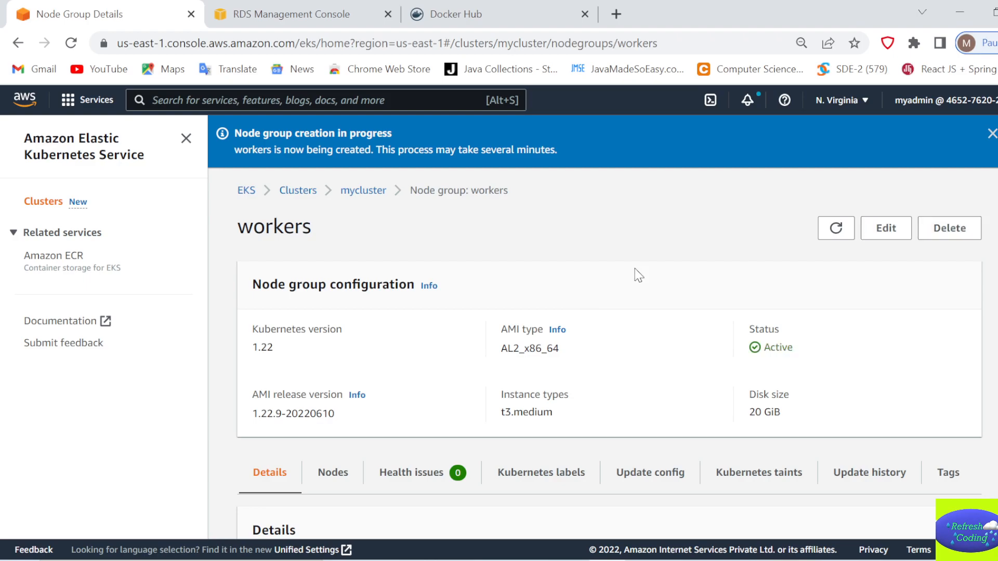
mouse_move(420, 212)
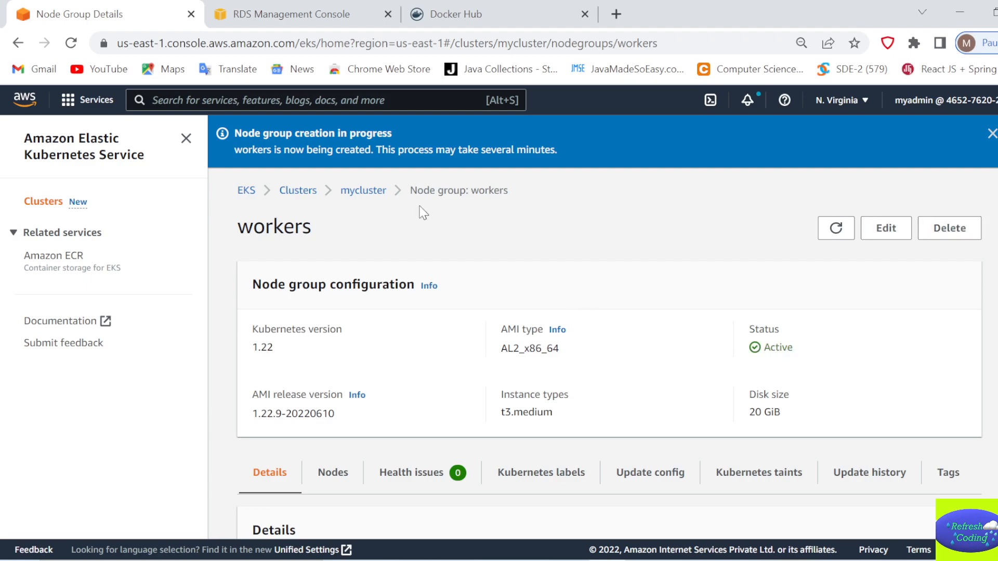
mouse_move(757, 287)
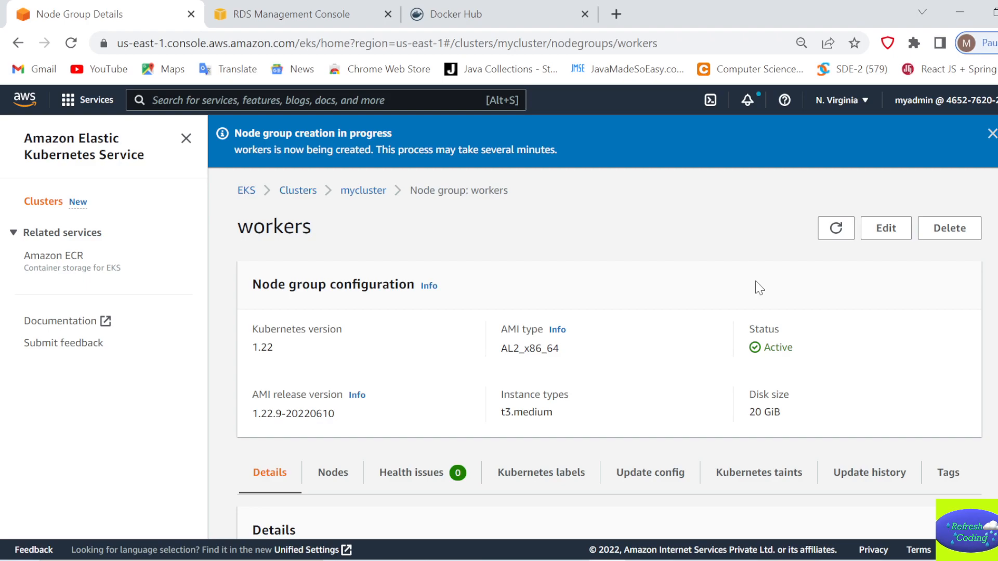
mouse_move(768, 335)
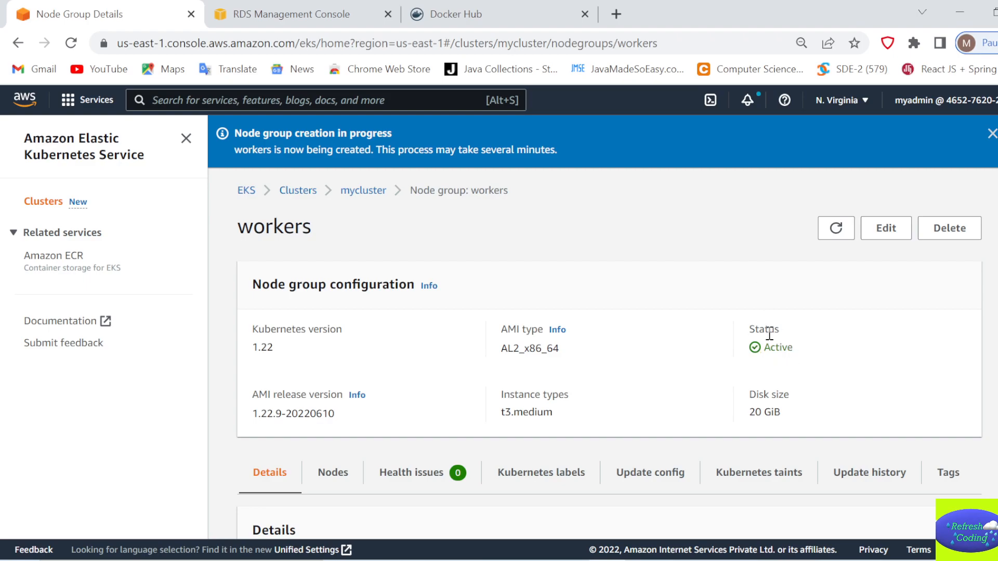
mouse_move(769, 335)
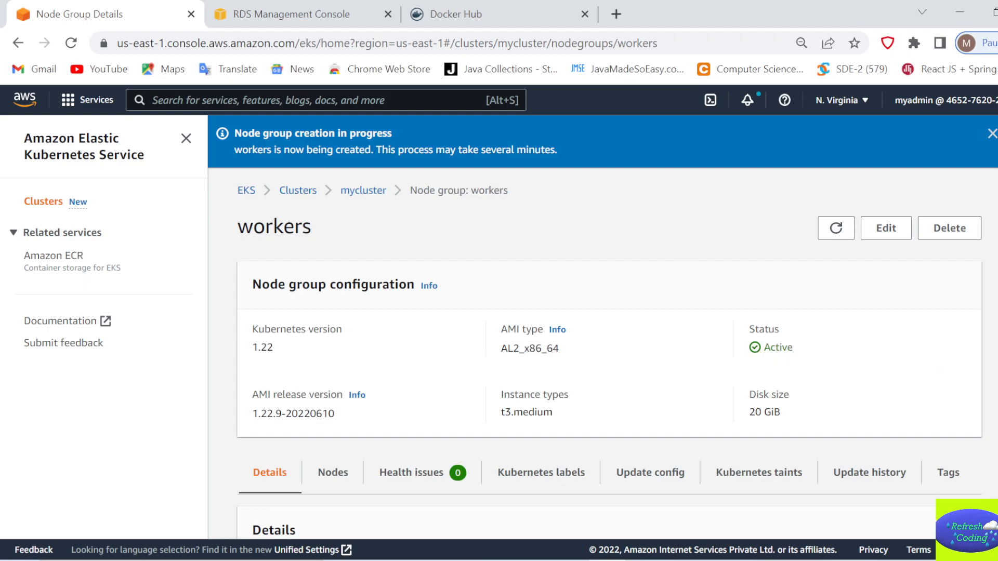
scroll("down", 3)
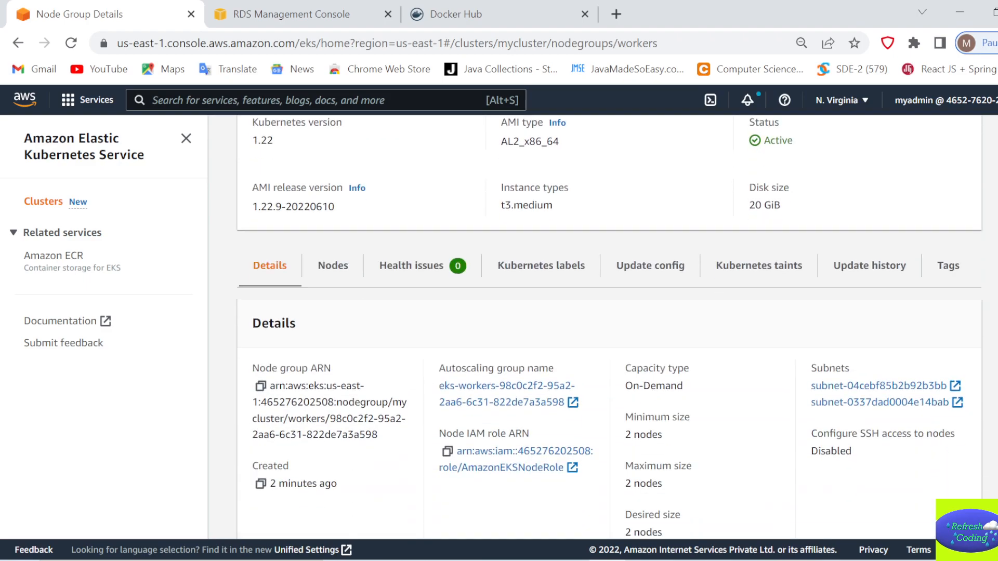
scroll("down", 3)
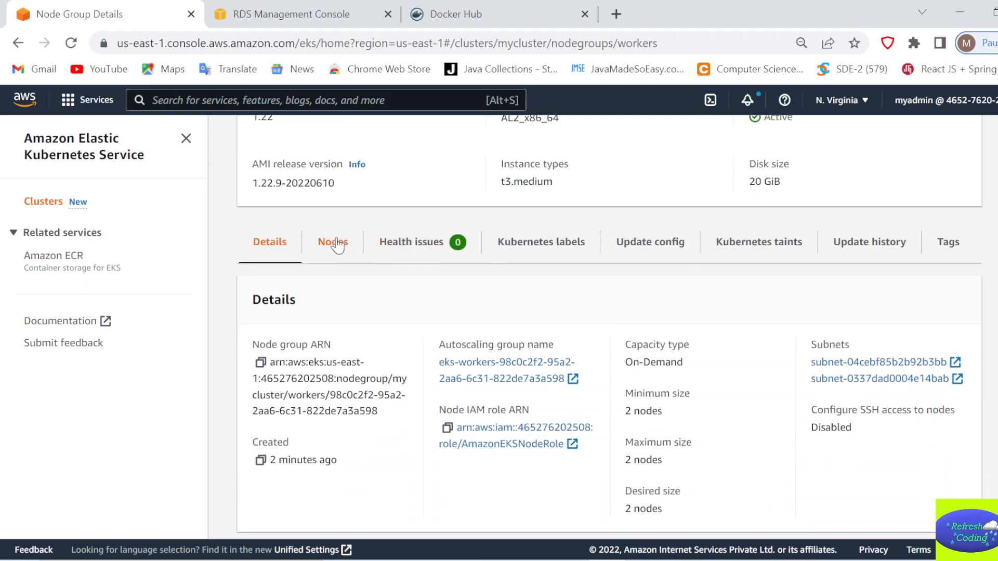
- List the workers nodes to confirm both t3.medium instances are Ready
left_click(332, 242)
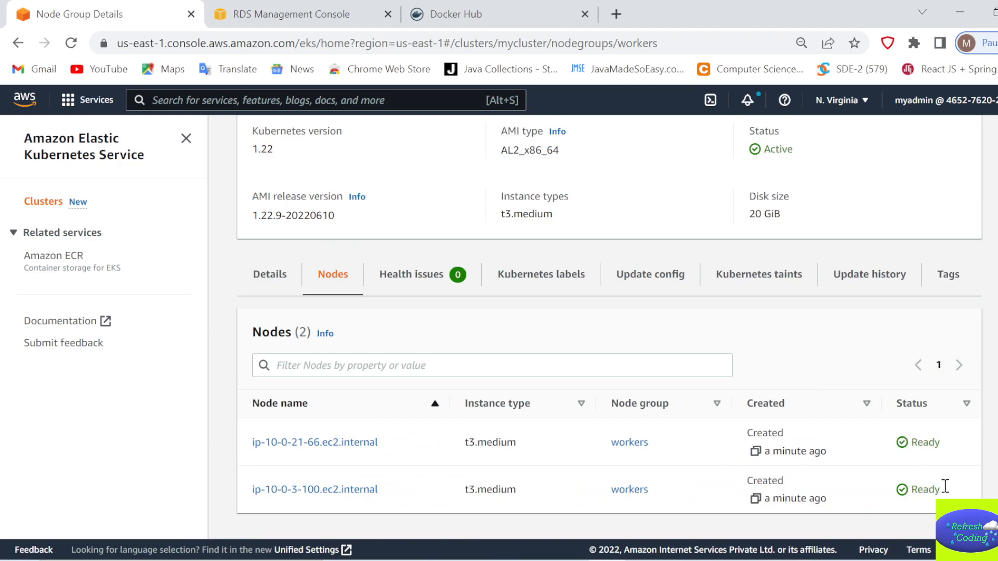
mouse_move(958, 490)
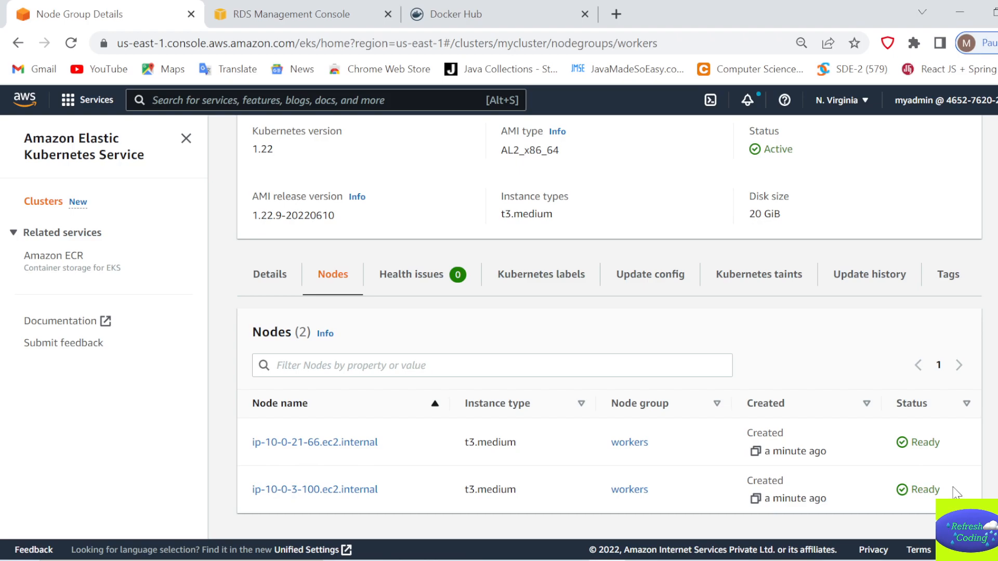
mouse_move(941, 463)
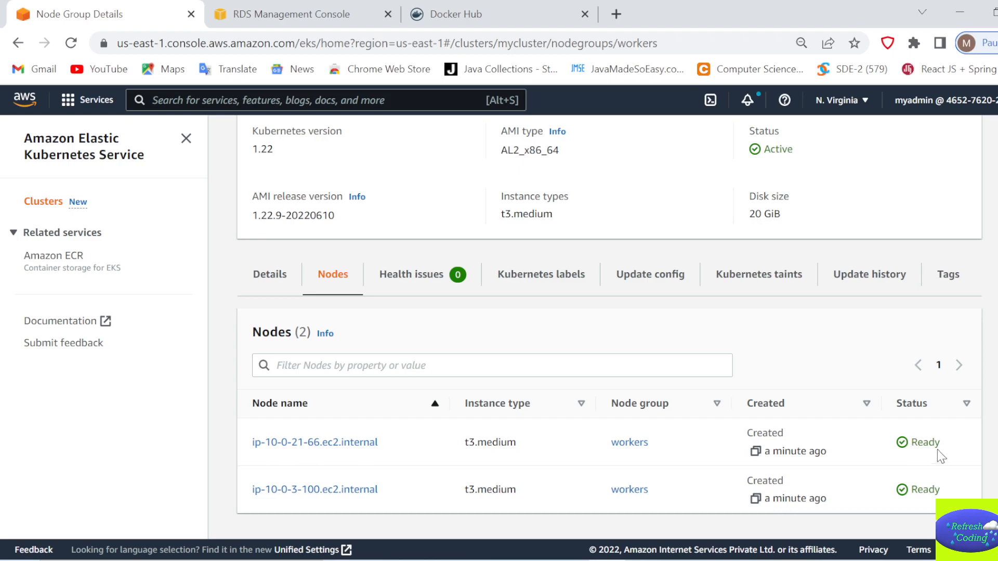
mouse_move(527, 460)
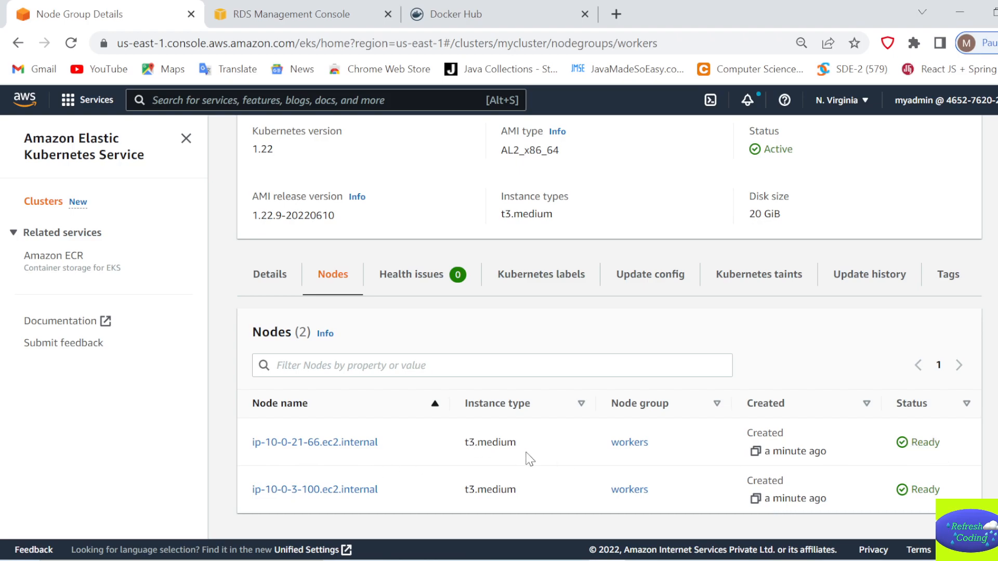
mouse_move(771, 469)
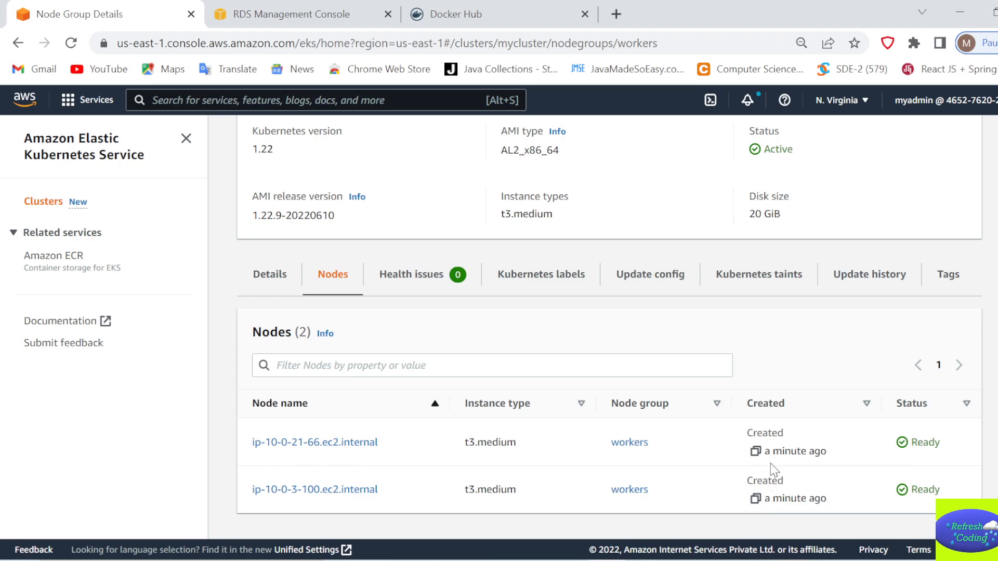